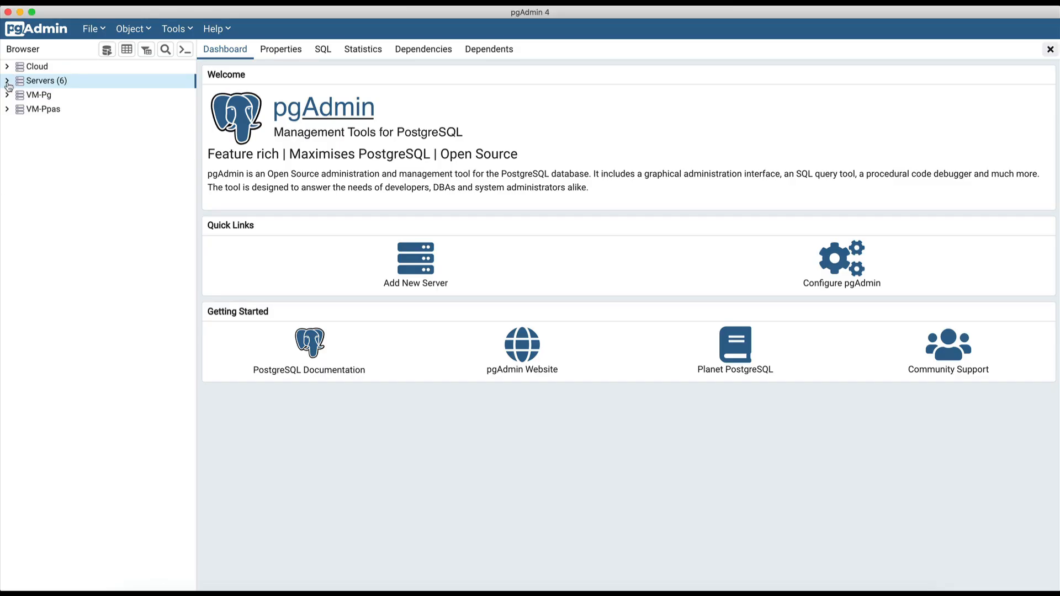
Step: Expand the server tree and select test_table_json under database_test's public schema
left_click(67, 151)
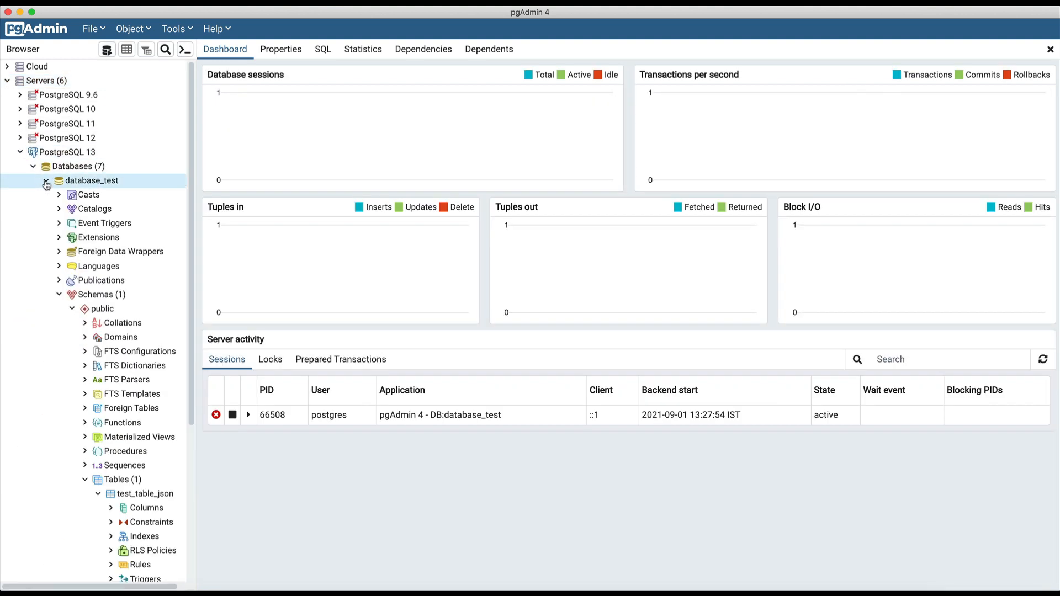
left_click(146, 494)
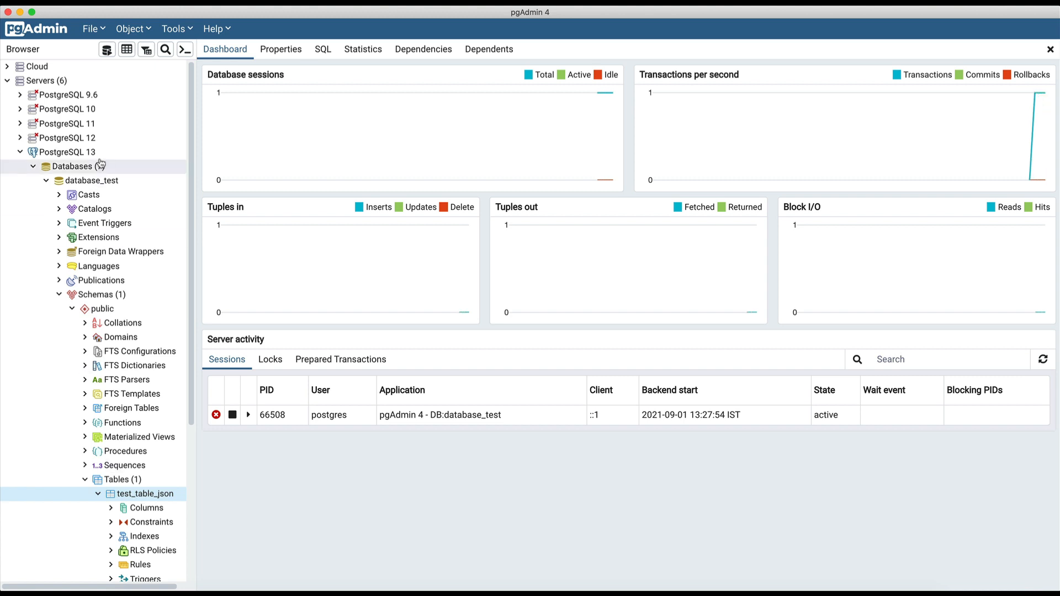
Step: View all rows of test_table_json in the query tool's Data Output grid
left_click(126, 50)
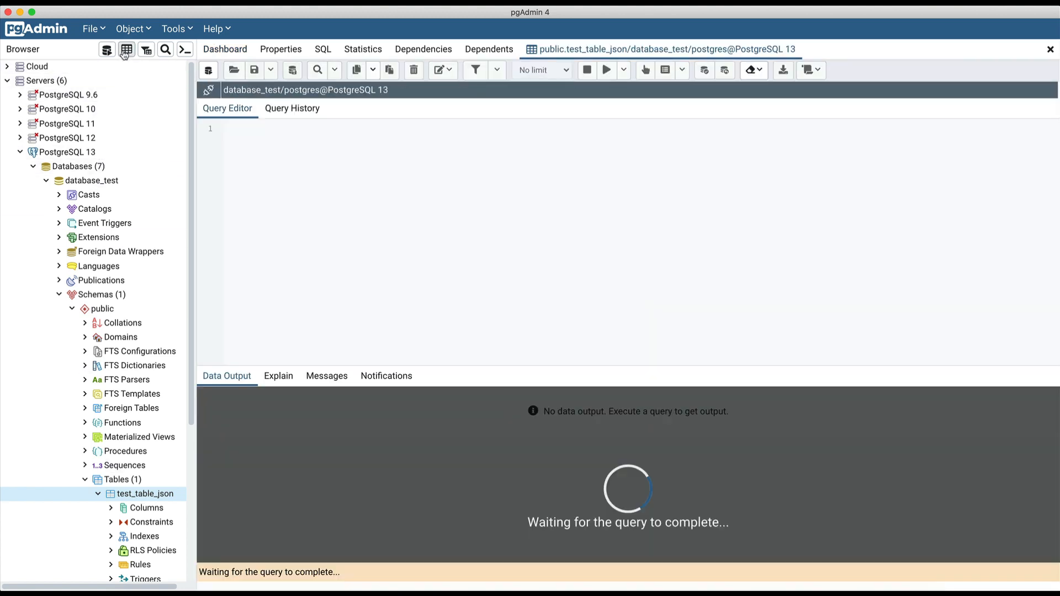
left_click(605, 70)
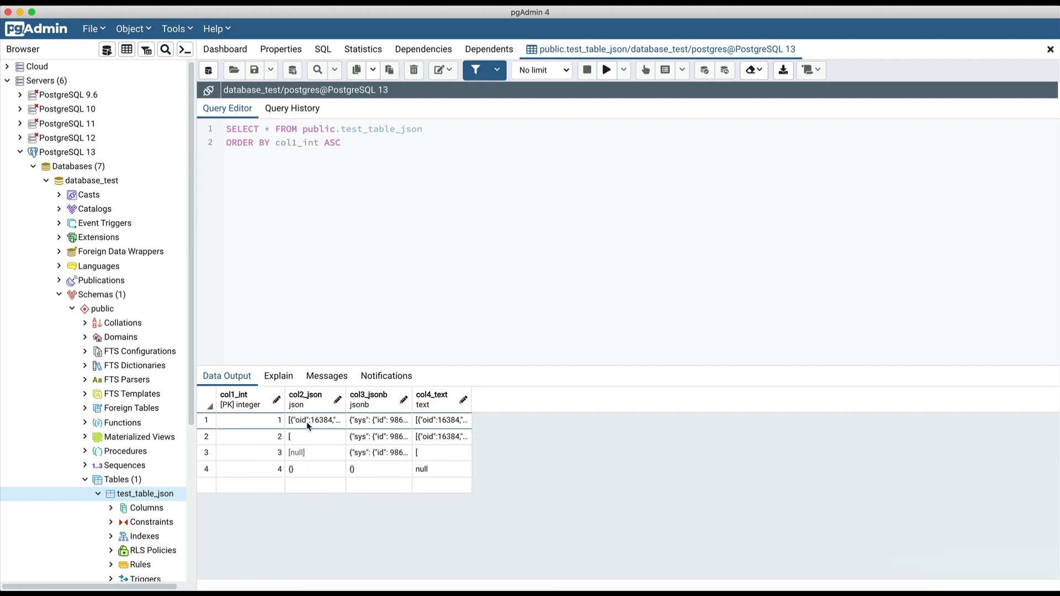
Step: Open row 1's col2_json value in the JSON editor and select part of its text
double_click(313, 420)
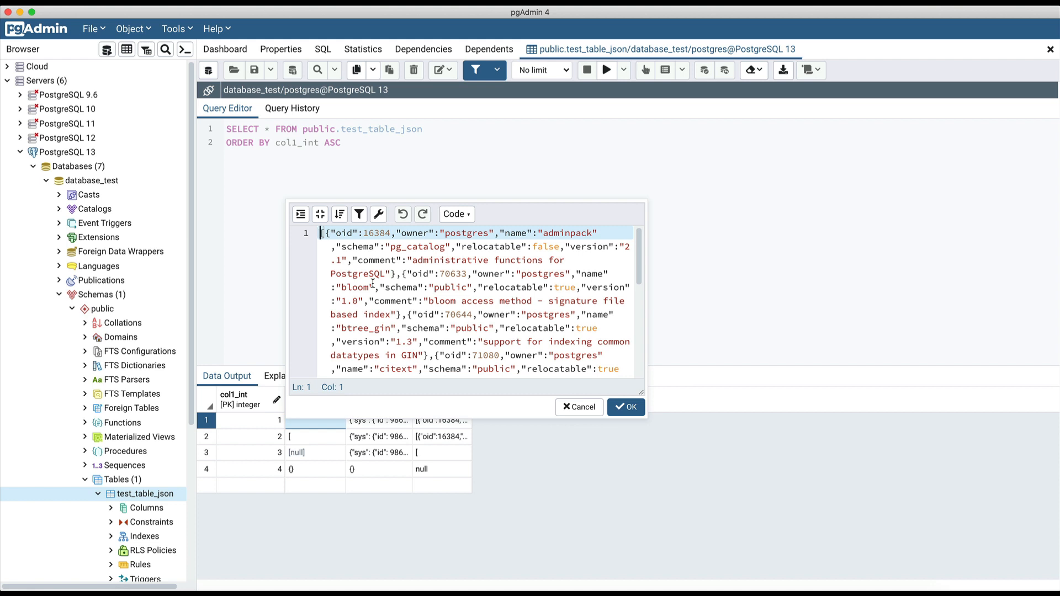
left_click_drag(321, 233, 501, 354)
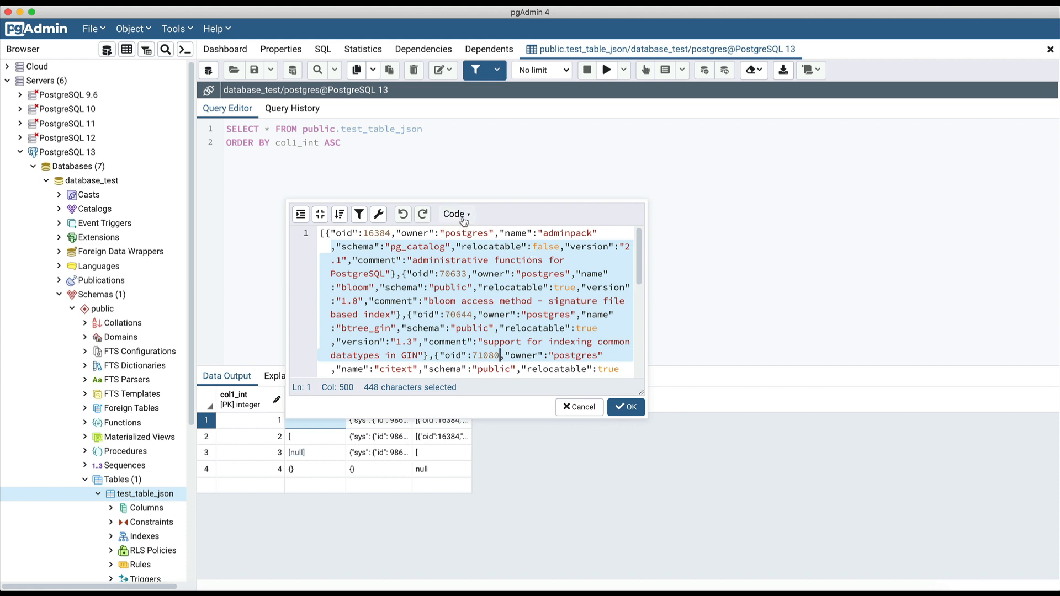
mouse_move(456, 214)
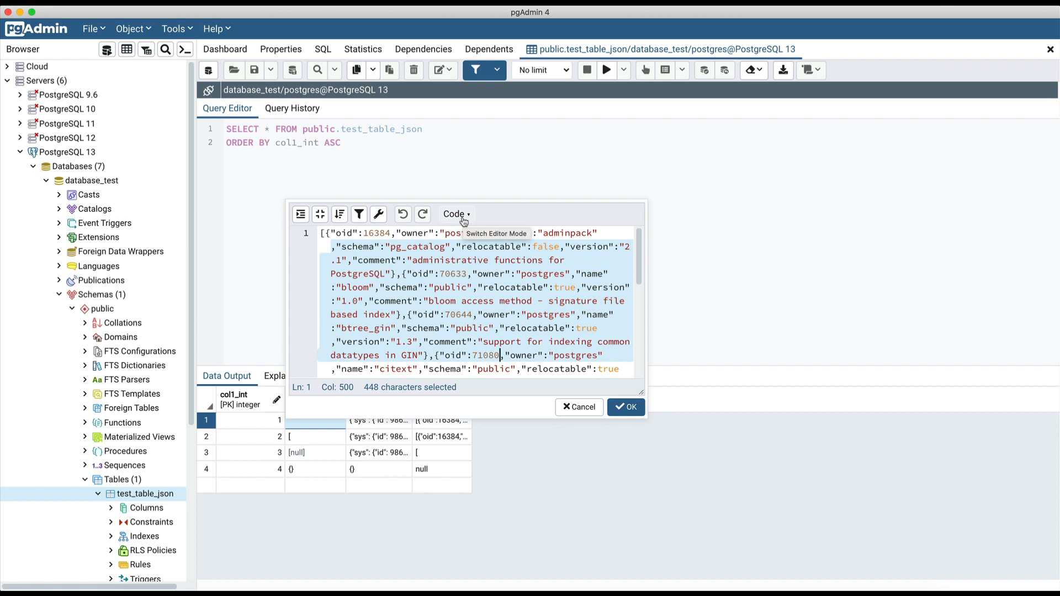
mouse_move(300, 214)
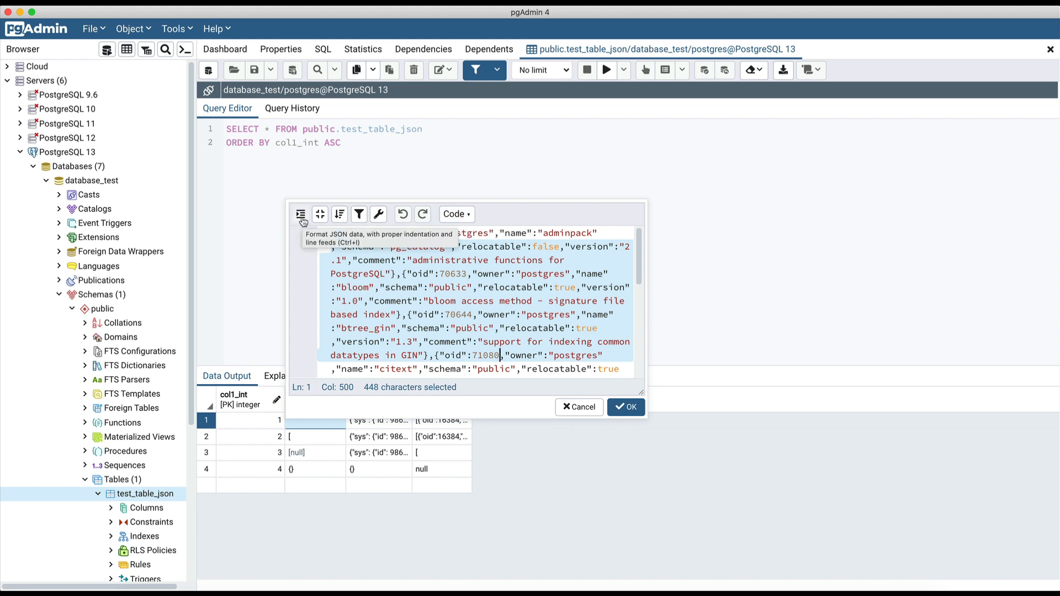
left_click(302, 214)
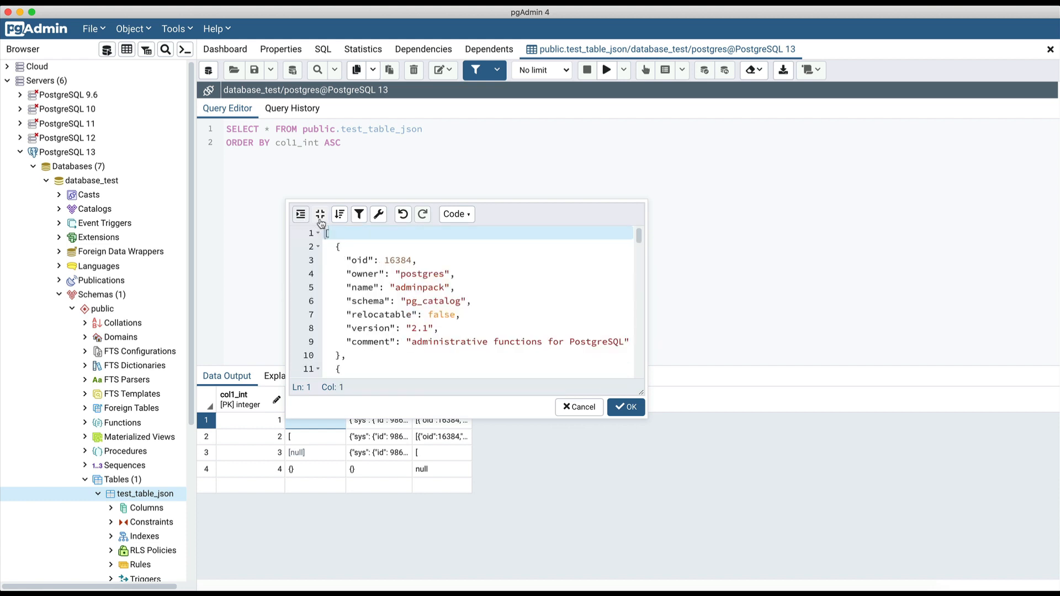
mouse_move(321, 215)
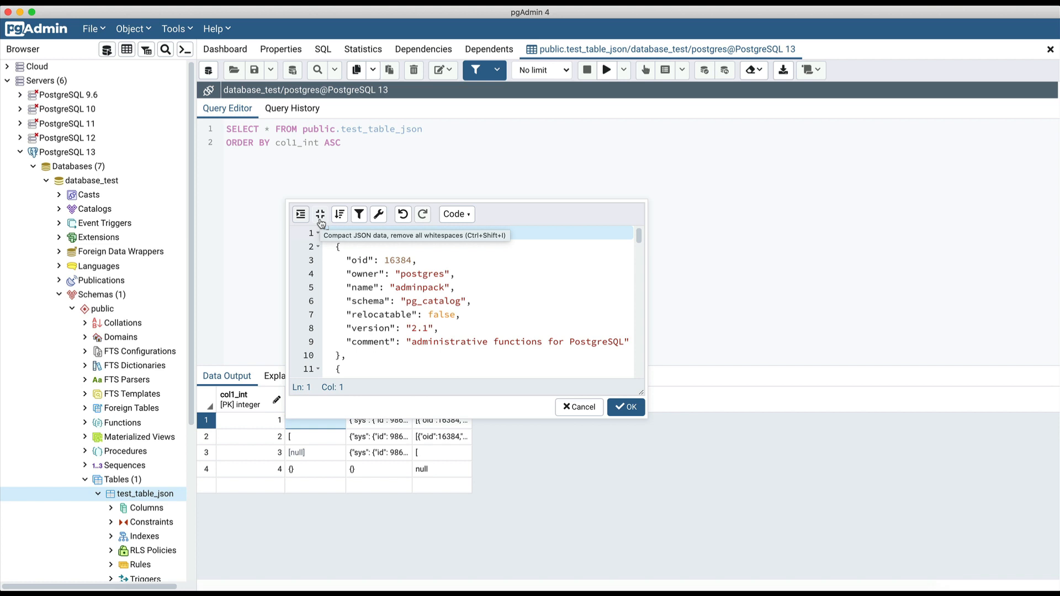
left_click(320, 214)
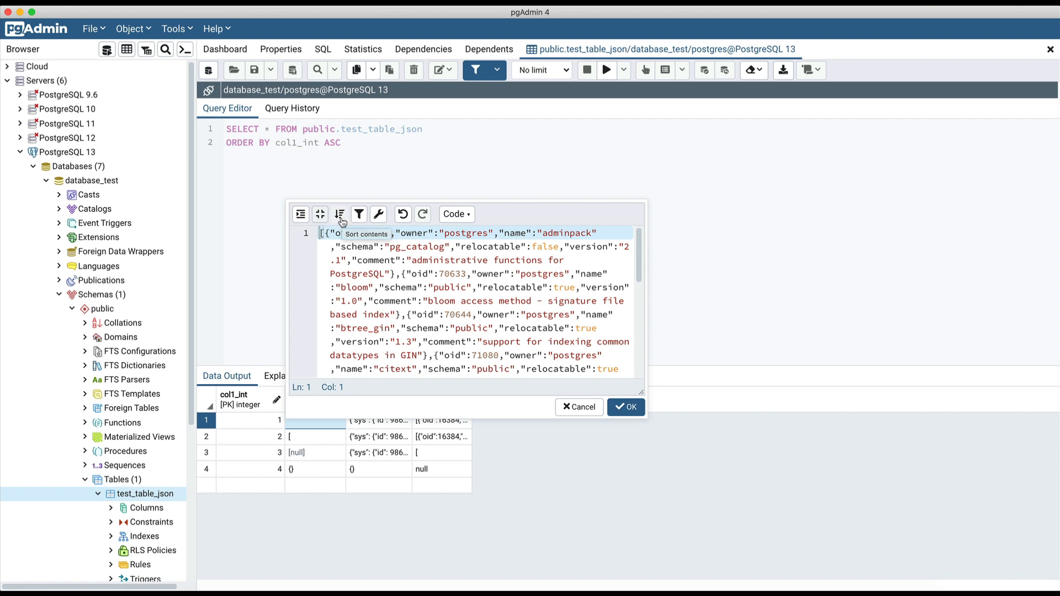
Step: Sort the JSON contents by the name field descending and select the xml2 name entry
left_click(339, 214)
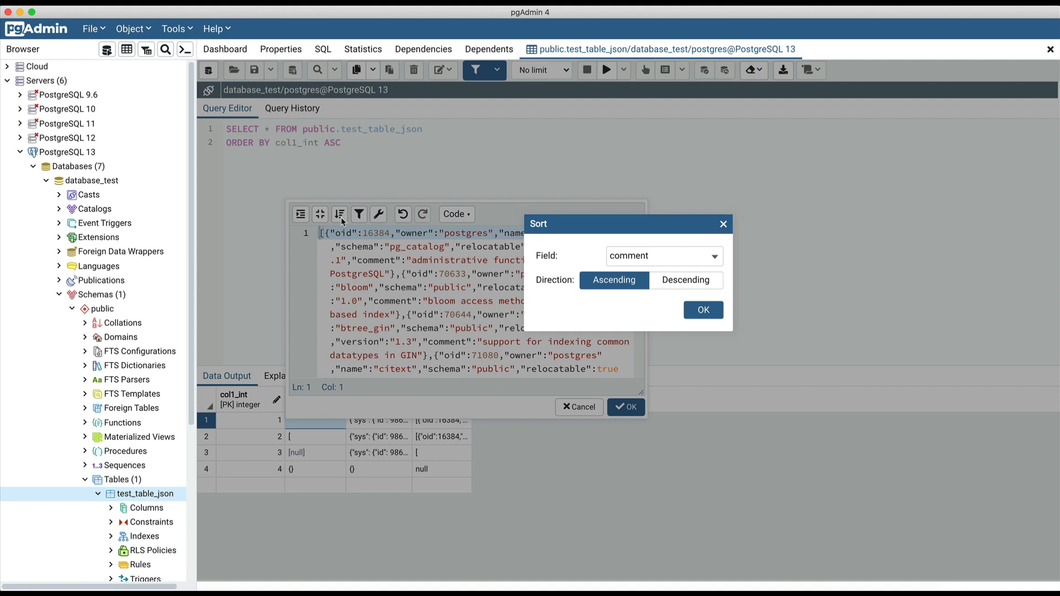
left_click(662, 255)
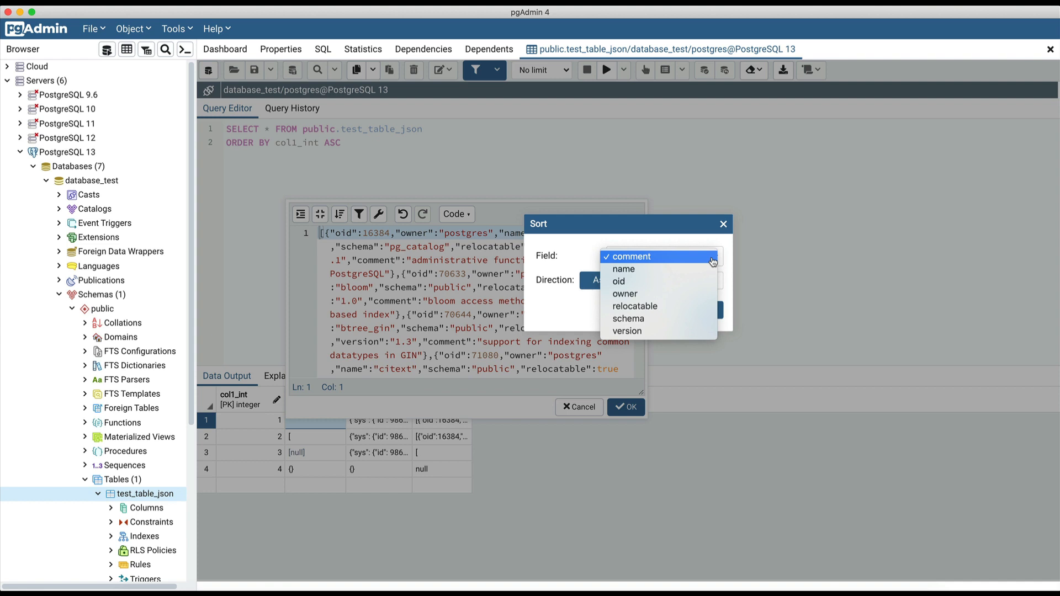
left_click(623, 269)
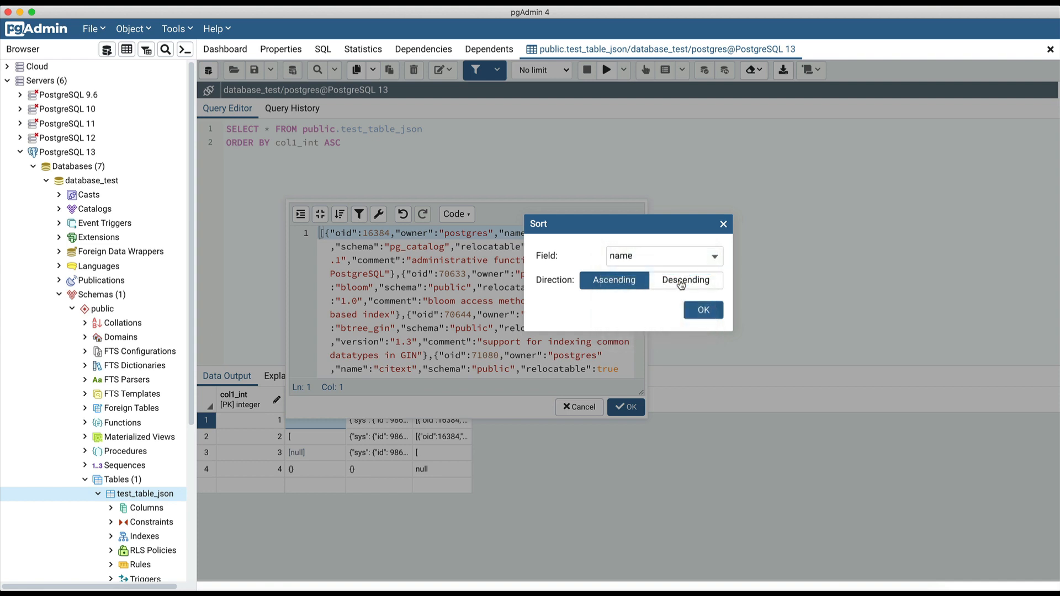
left_click(685, 279)
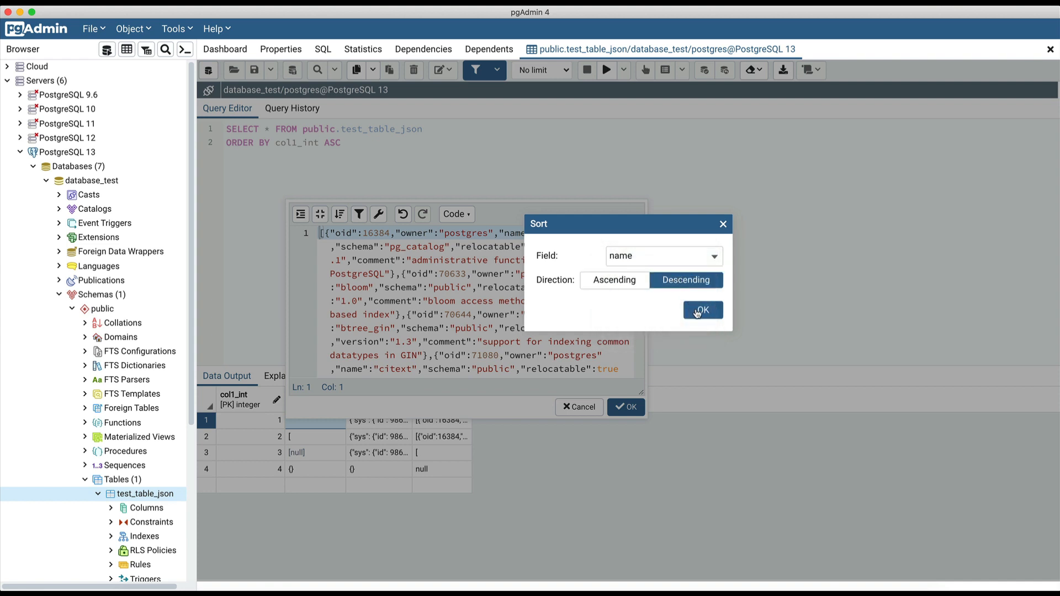
left_click(701, 309)
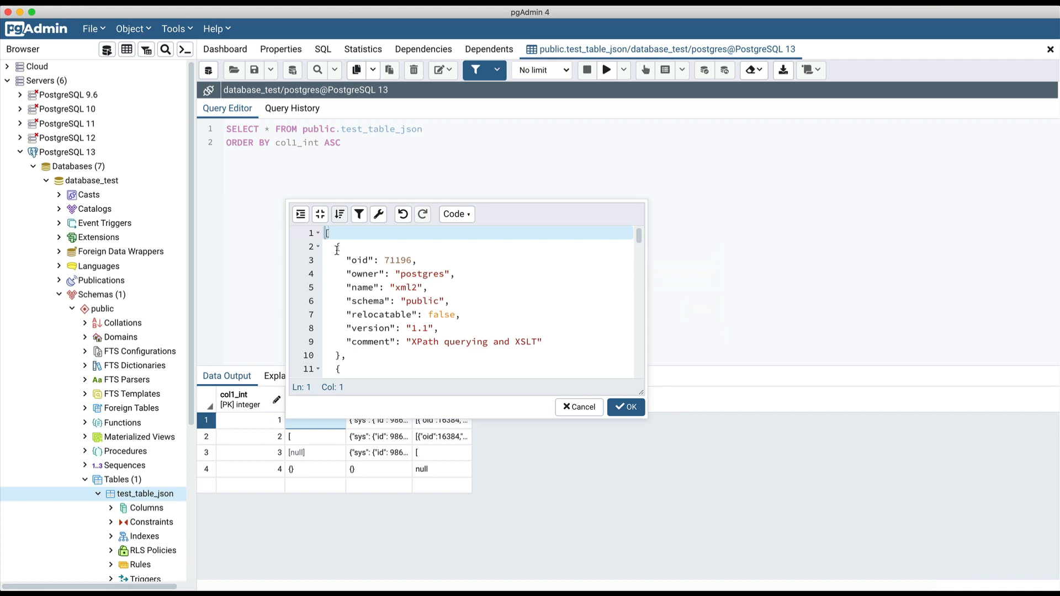
left_click(336, 246)
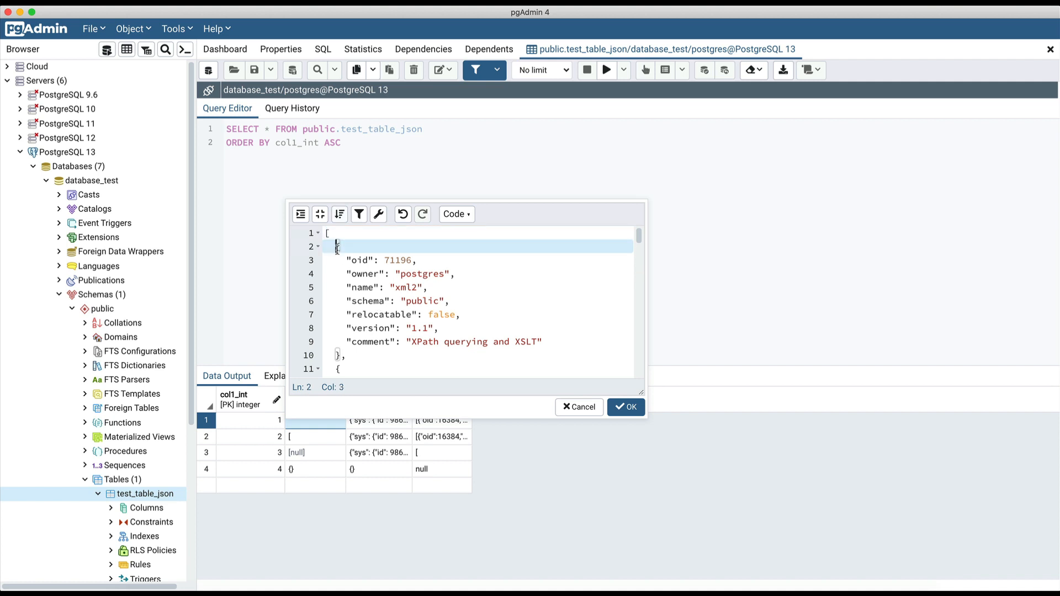
left_click_drag(336, 247, 427, 300)
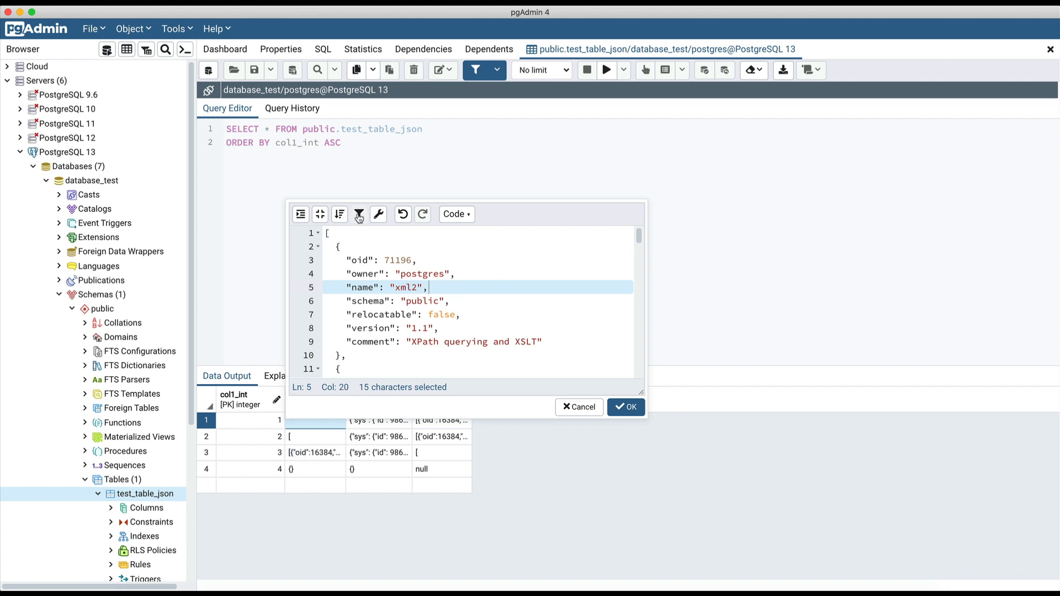
mouse_move(359, 214)
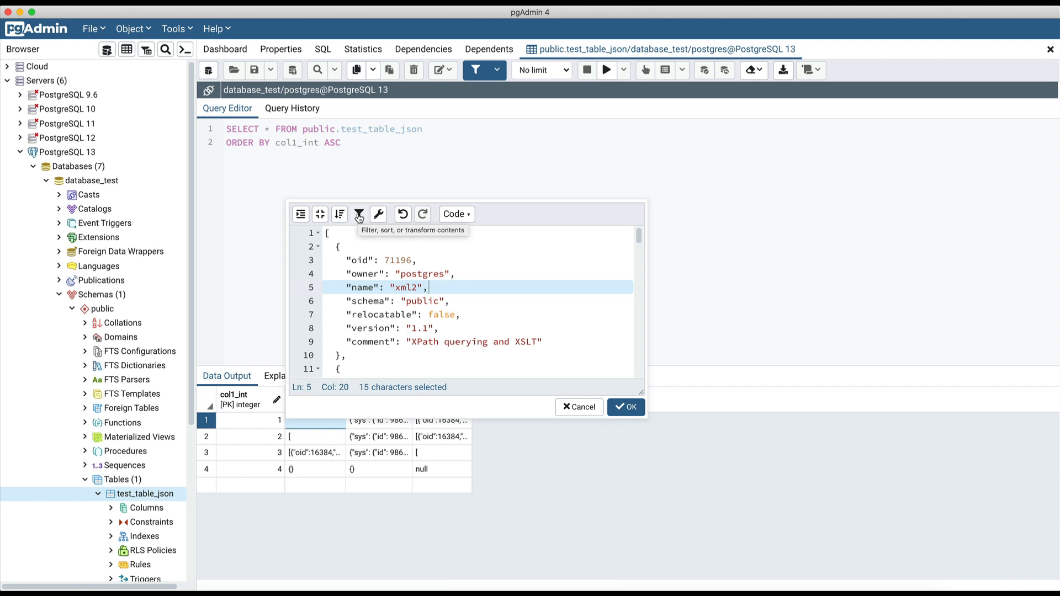
Step: In the Transform tool, filter entries on relocatable == true and highlight it in the preview
left_click(359, 215)
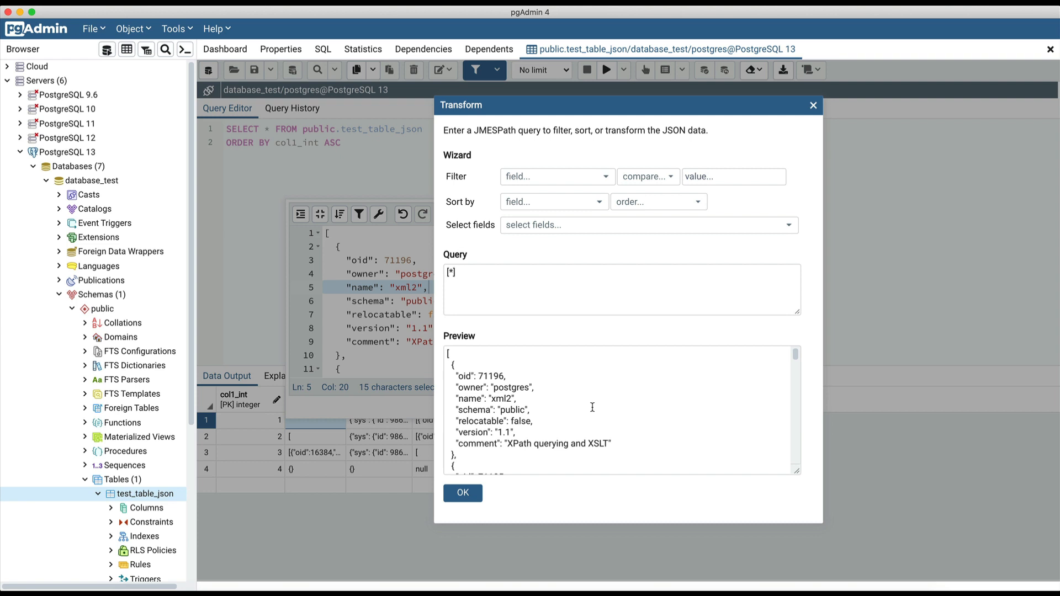
mouse_move(584, 413)
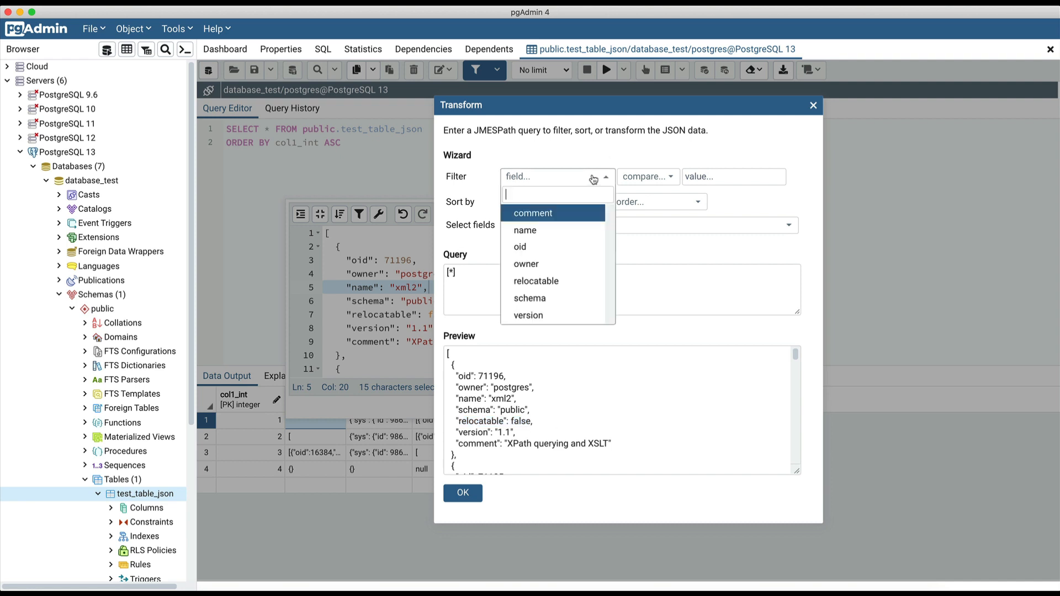
left_click(535, 280)
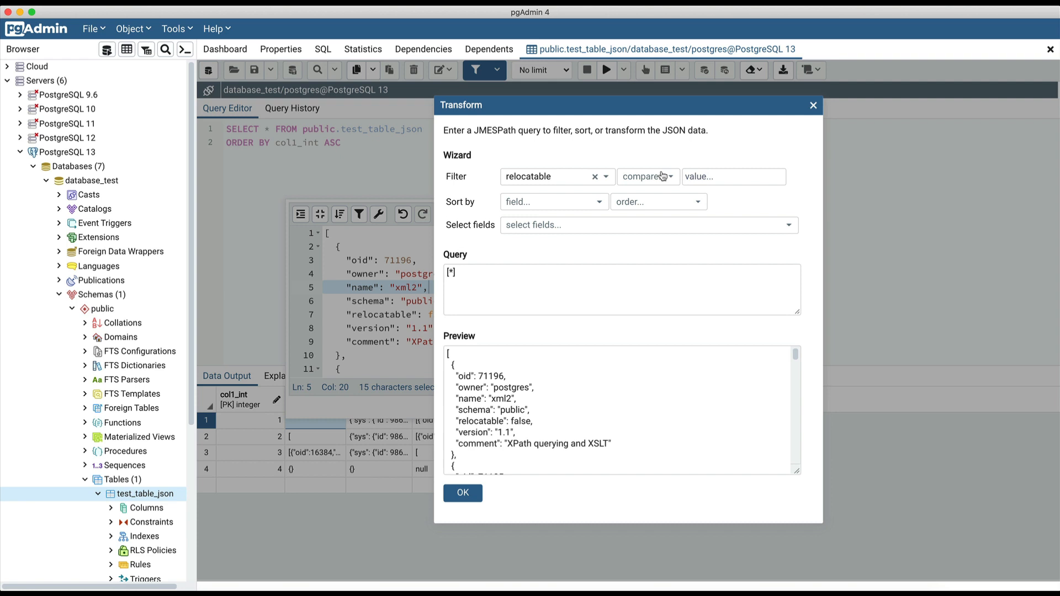
left_click(647, 176)
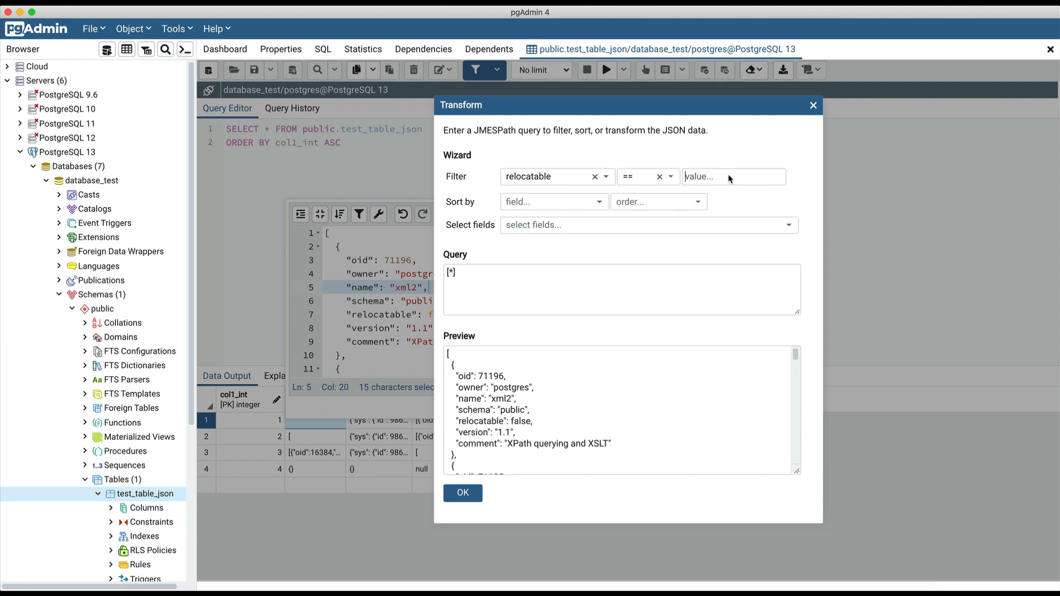
type("true")
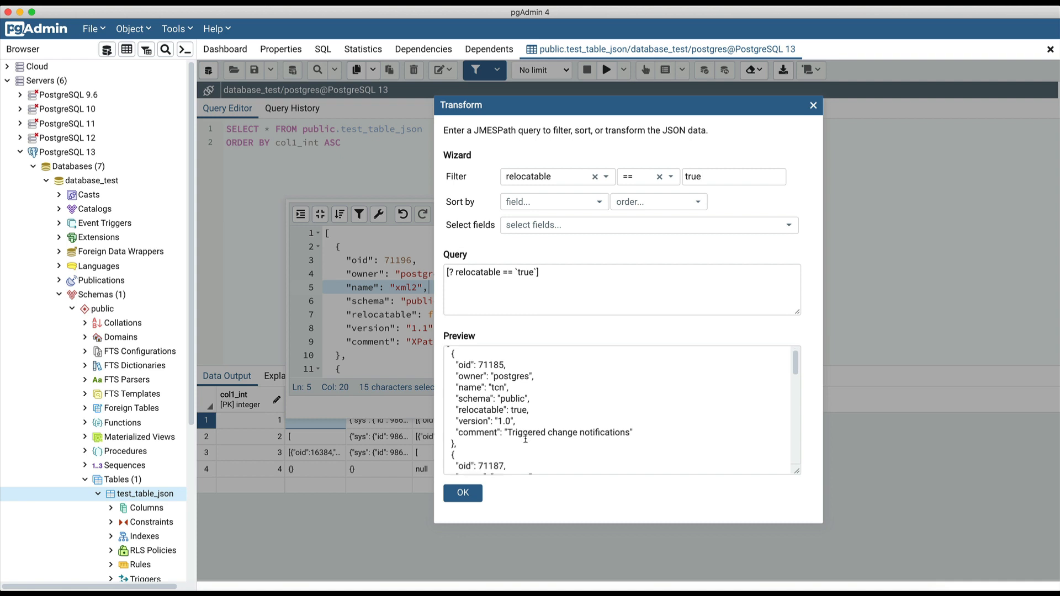
mouse_move(475, 402)
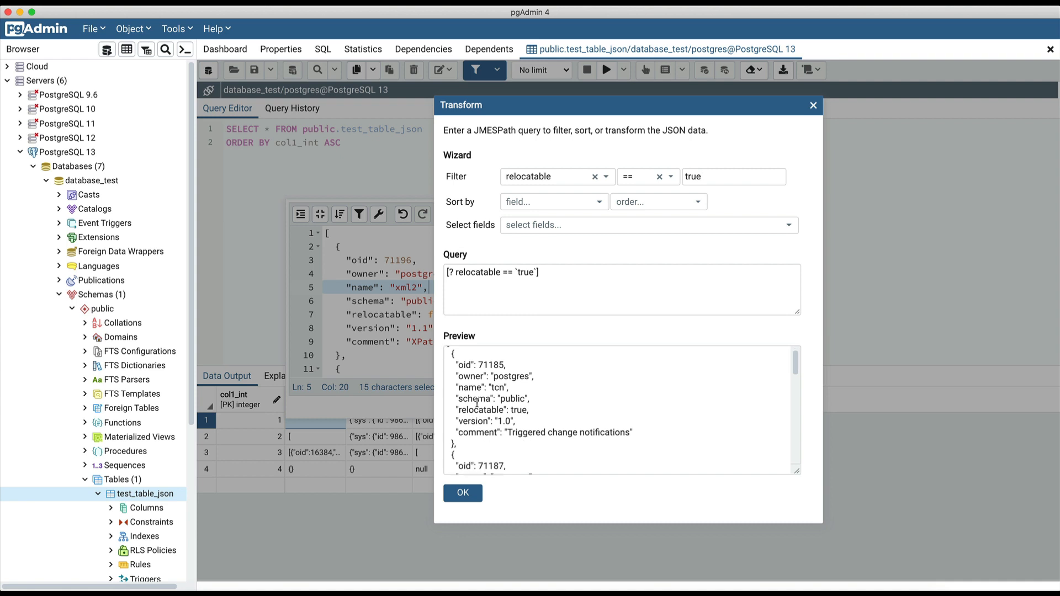
double_click(493, 410)
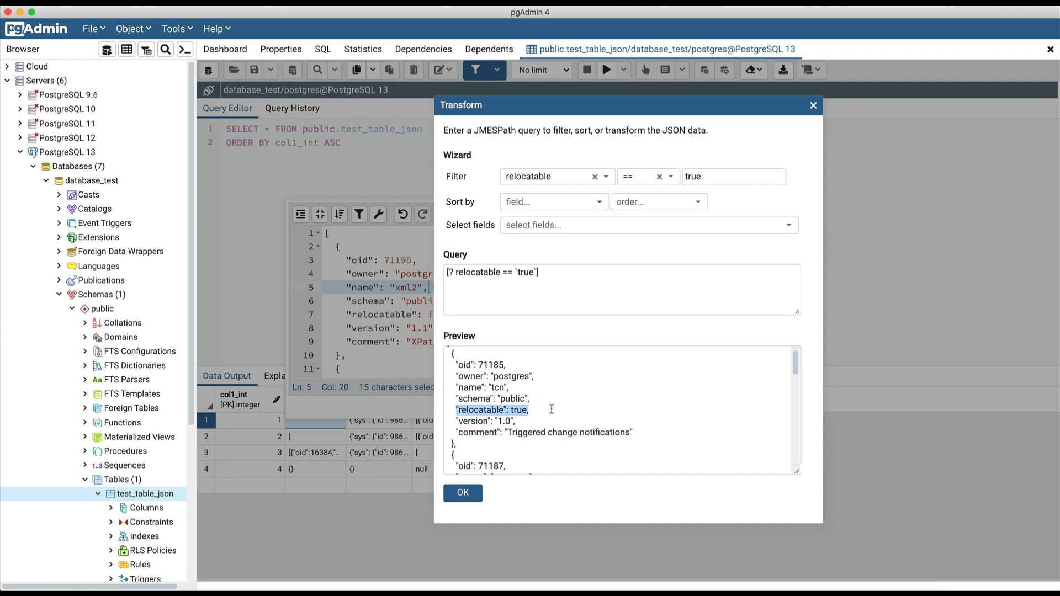
mouse_move(585, 207)
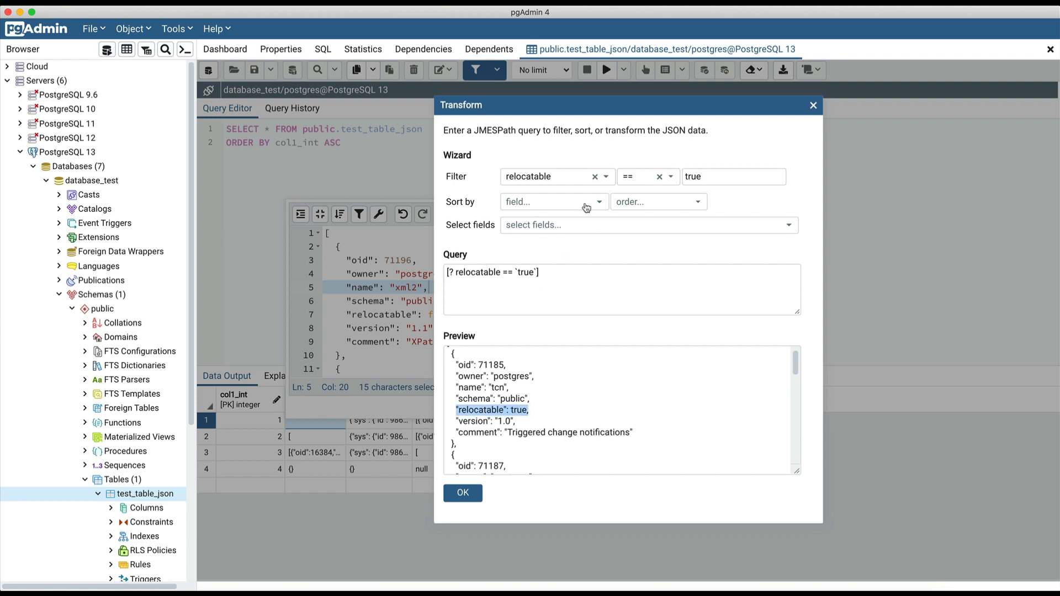
Step: Sort the filtered entries by name ascending and keep the name, oid and owner fields
left_click(549, 201)
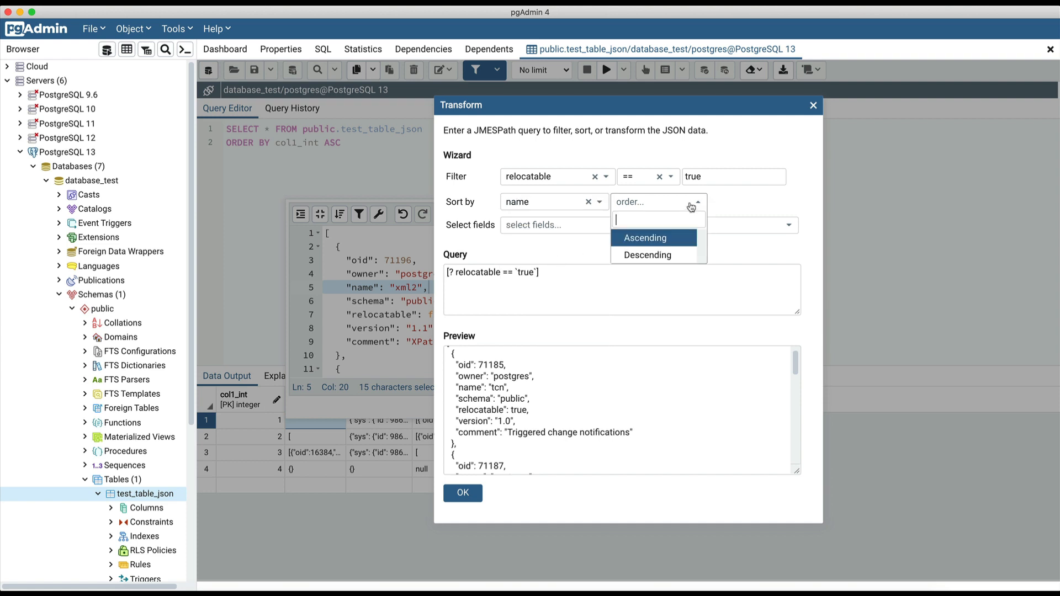
left_click(644, 237)
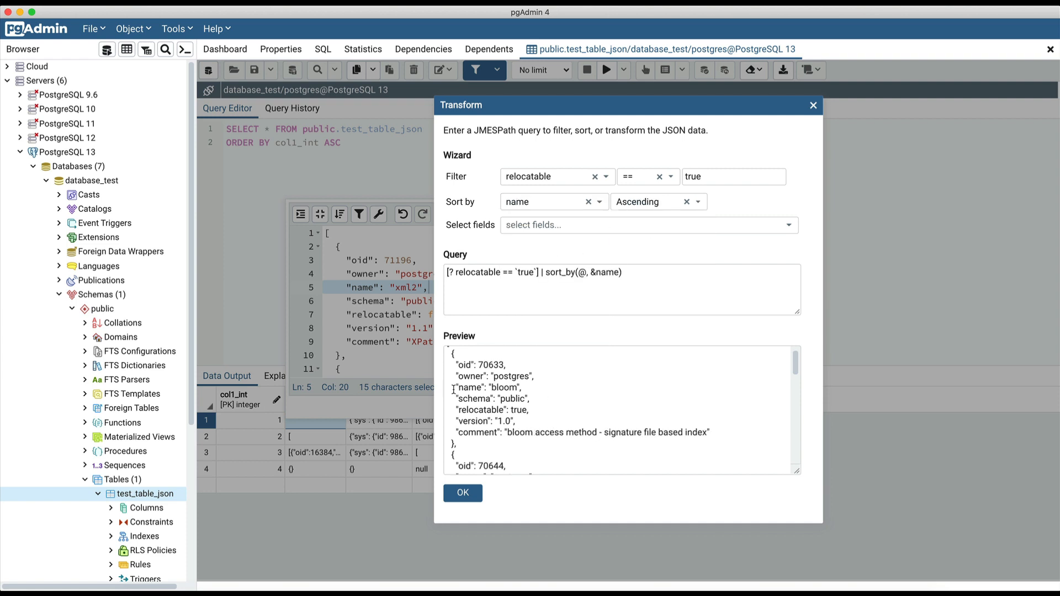
double_click(486, 387)
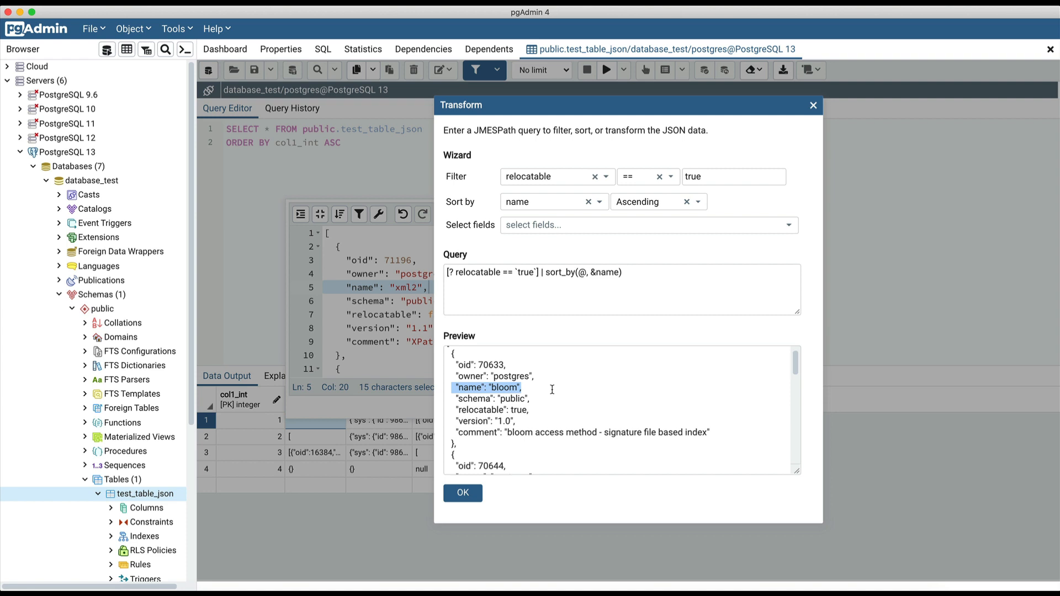
left_click(646, 225)
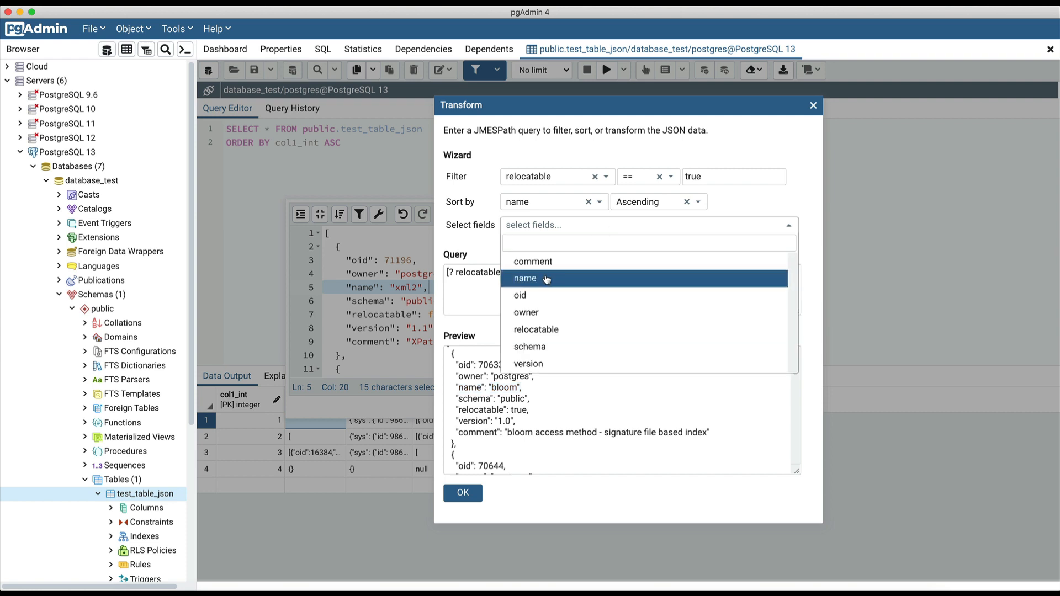
left_click(525, 311)
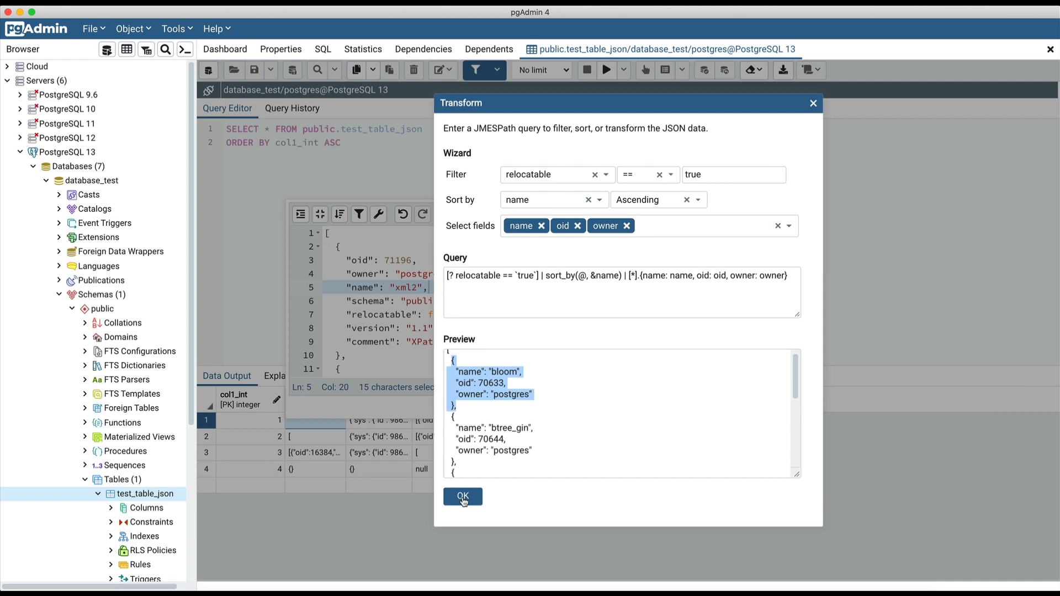
Step: Apply the transformation, undo and redo it, then compact the JSON onto one line
left_click(463, 496)
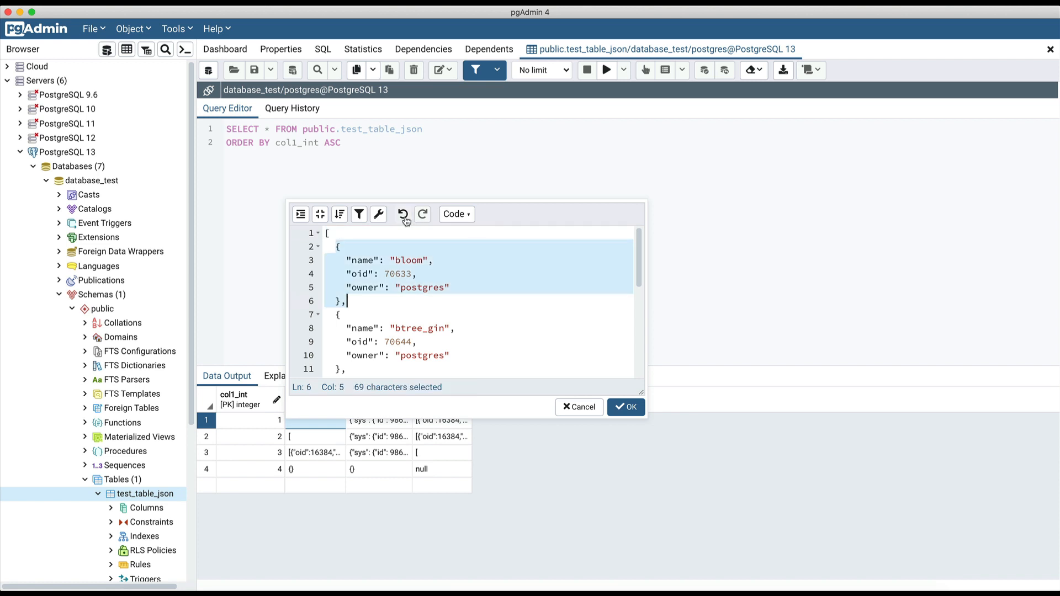
mouse_move(403, 215)
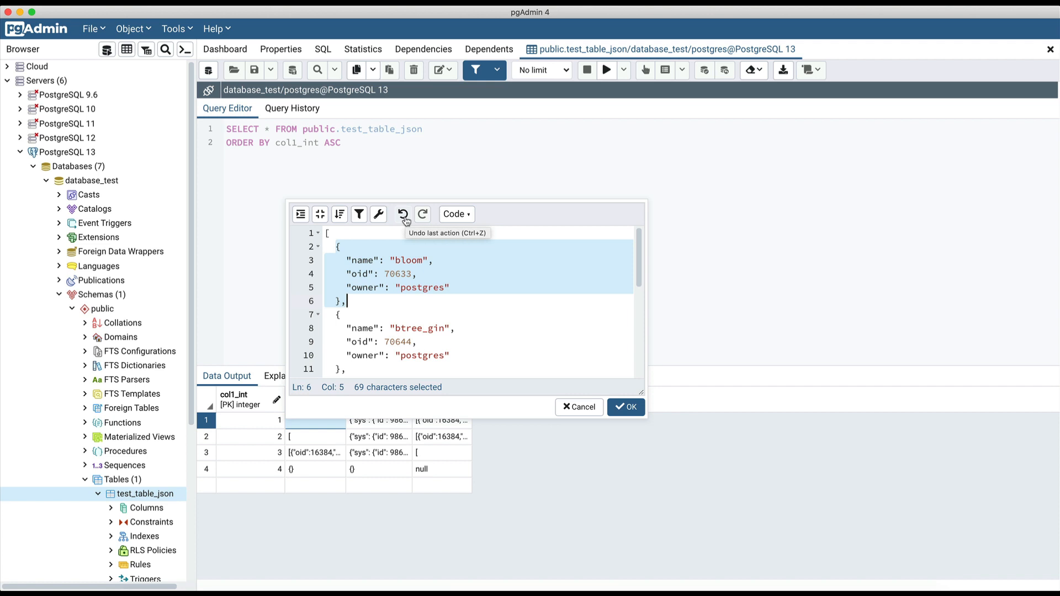
left_click(404, 214)
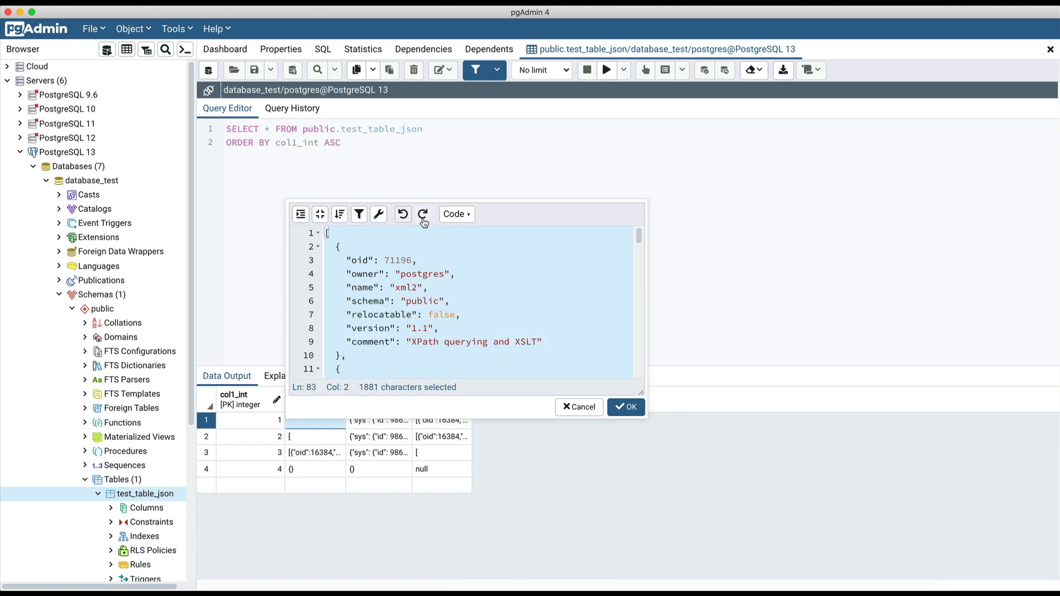
mouse_move(423, 214)
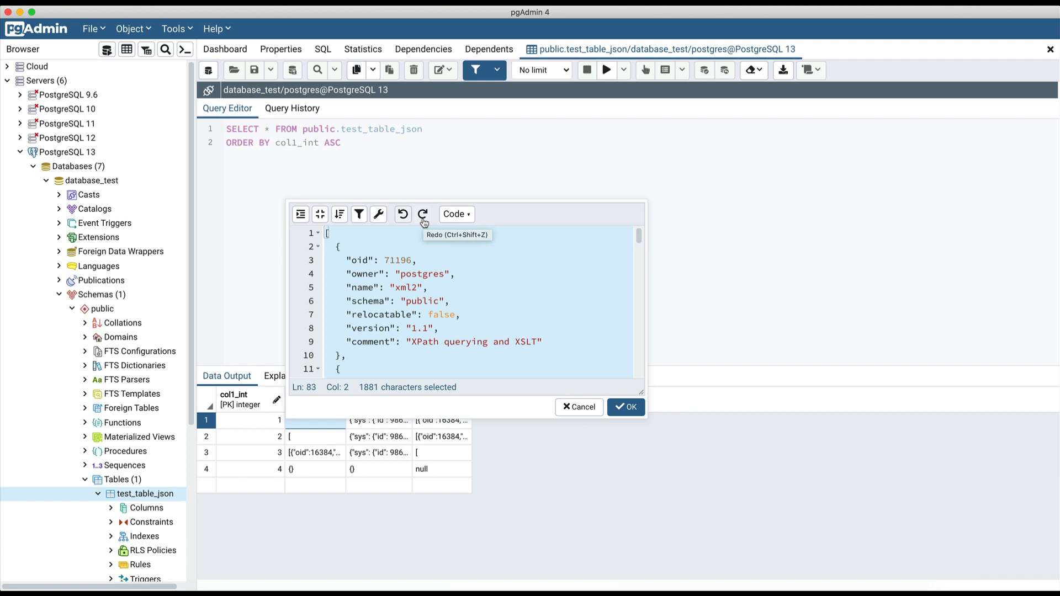
left_click(319, 214)
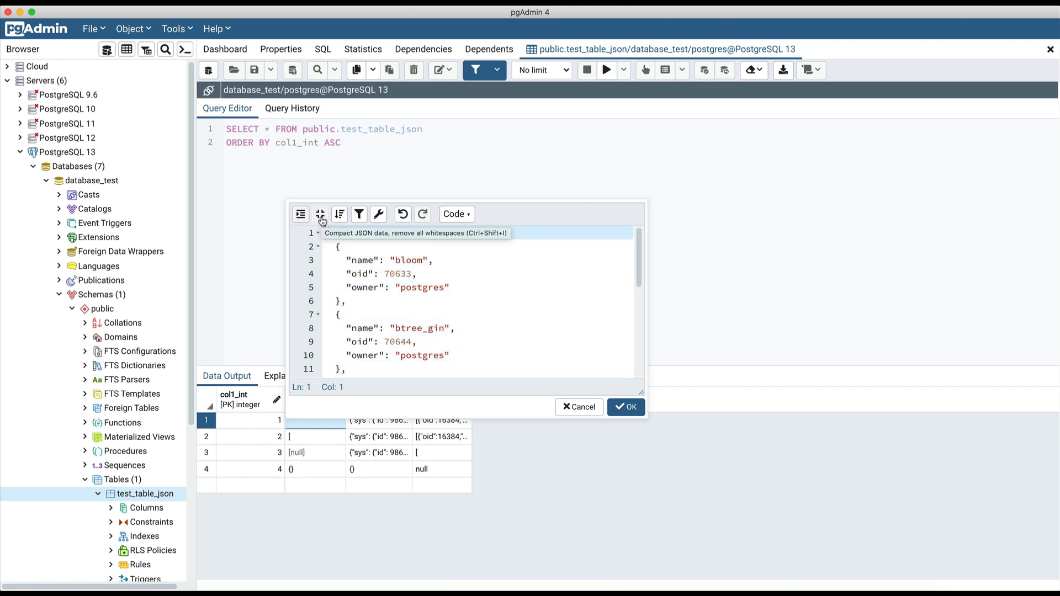
left_click(320, 214)
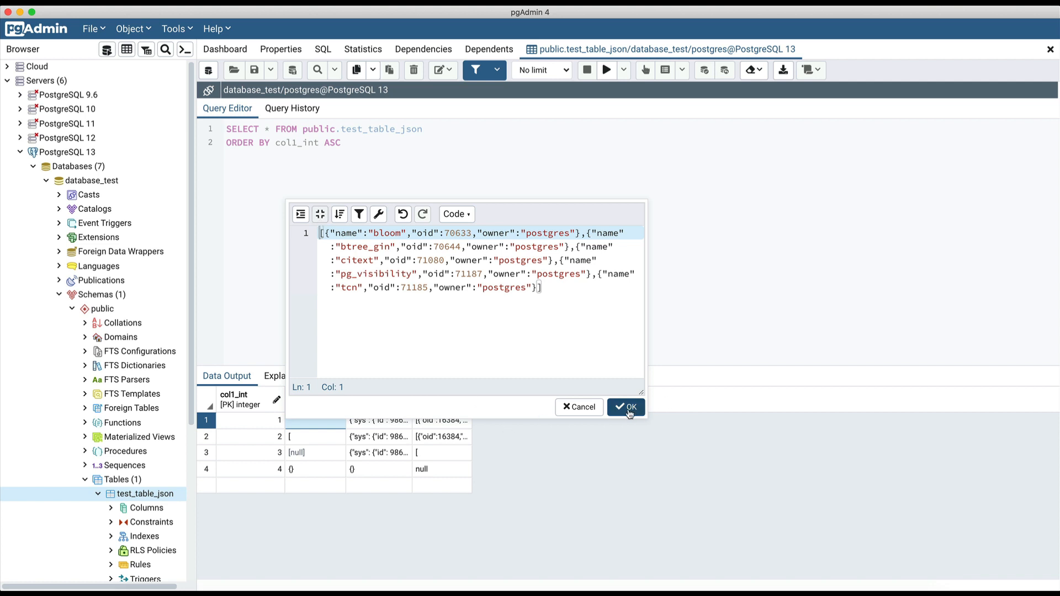
Step: Confirm the compacted JSON into row 1's col2_json cell and save the data changes
left_click(625, 406)
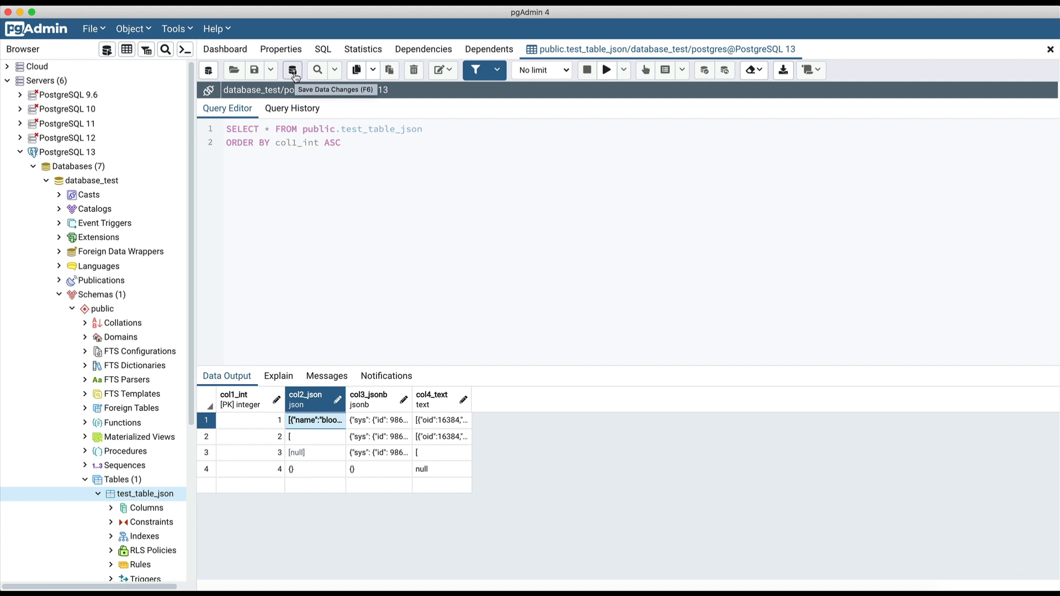
left_click(291, 71)
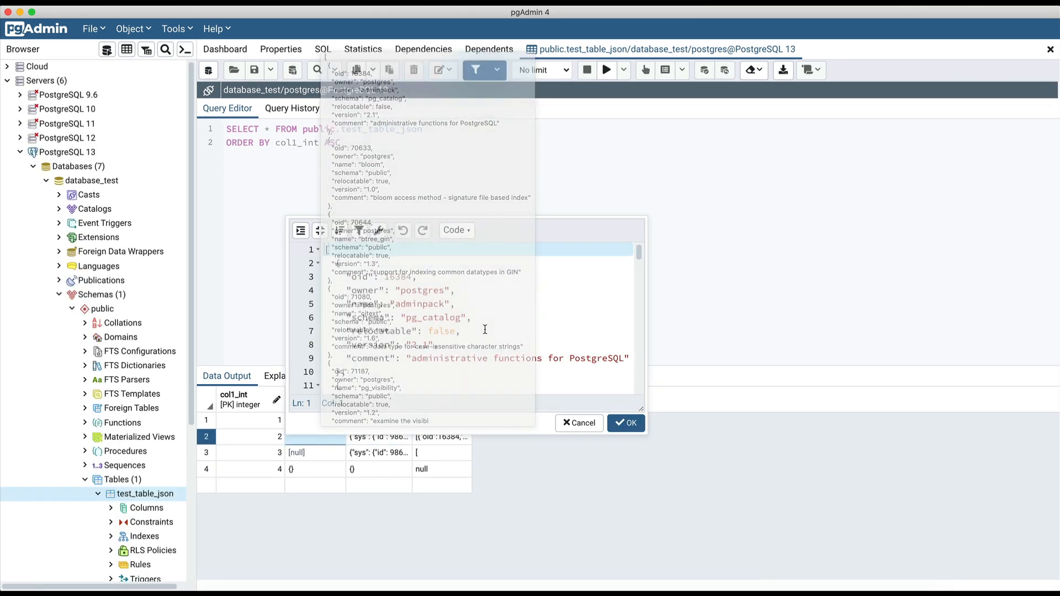
Step: Switch the editor to Form mode, set entry 0's relocatable to true, then collapse and expand all nodes
left_click(456, 230)
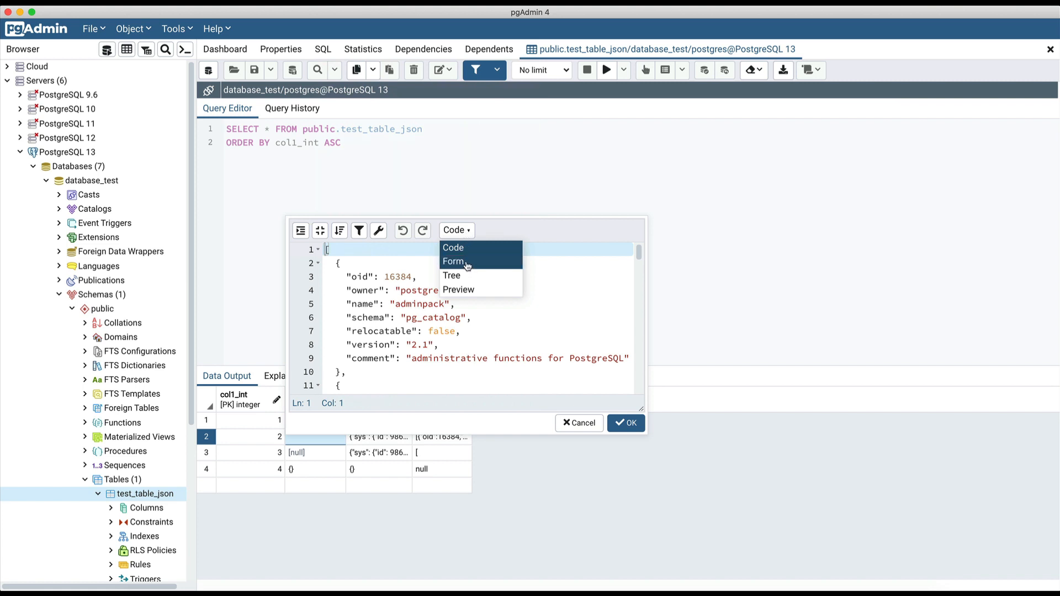
left_click(454, 262)
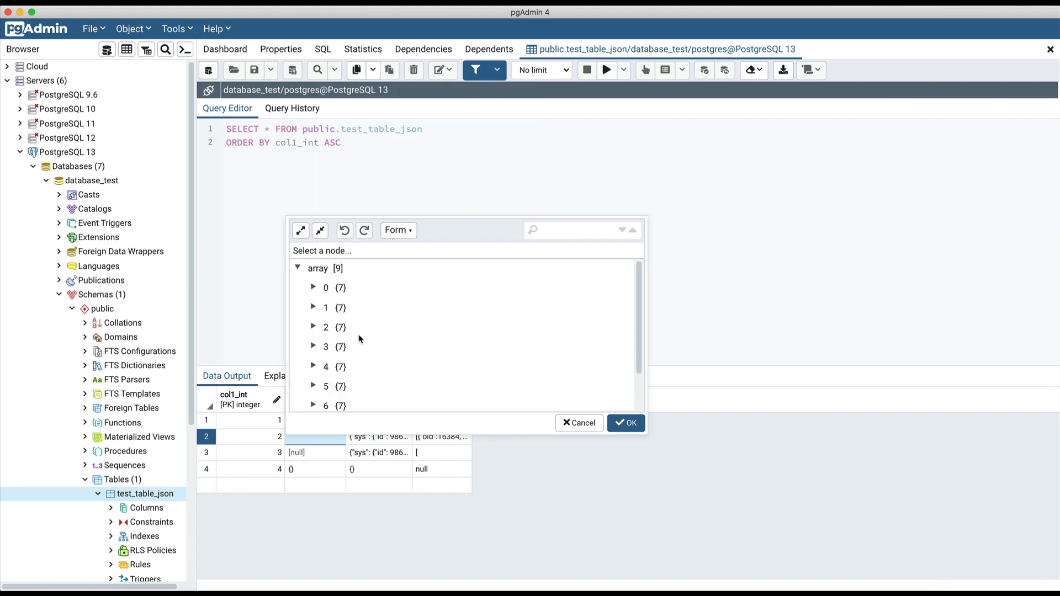
left_click(312, 288)
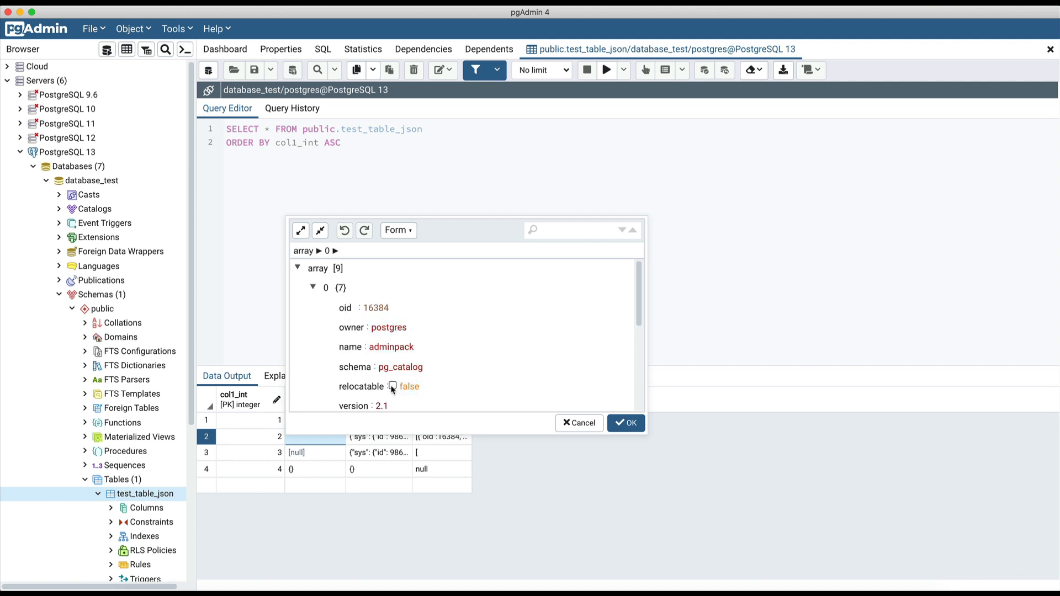
left_click(391, 387)
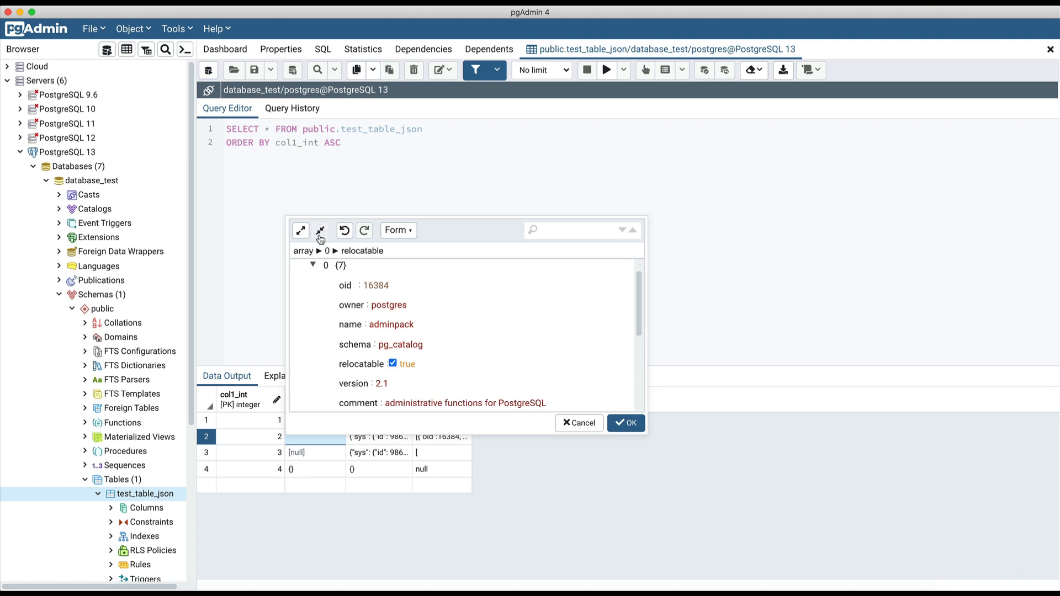
mouse_move(321, 231)
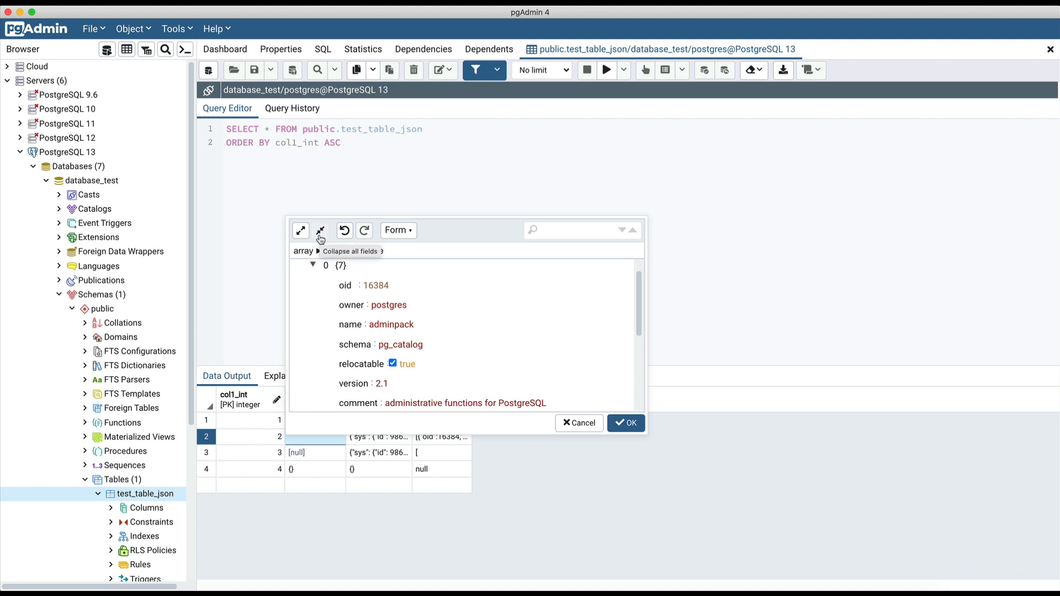
left_click(320, 231)
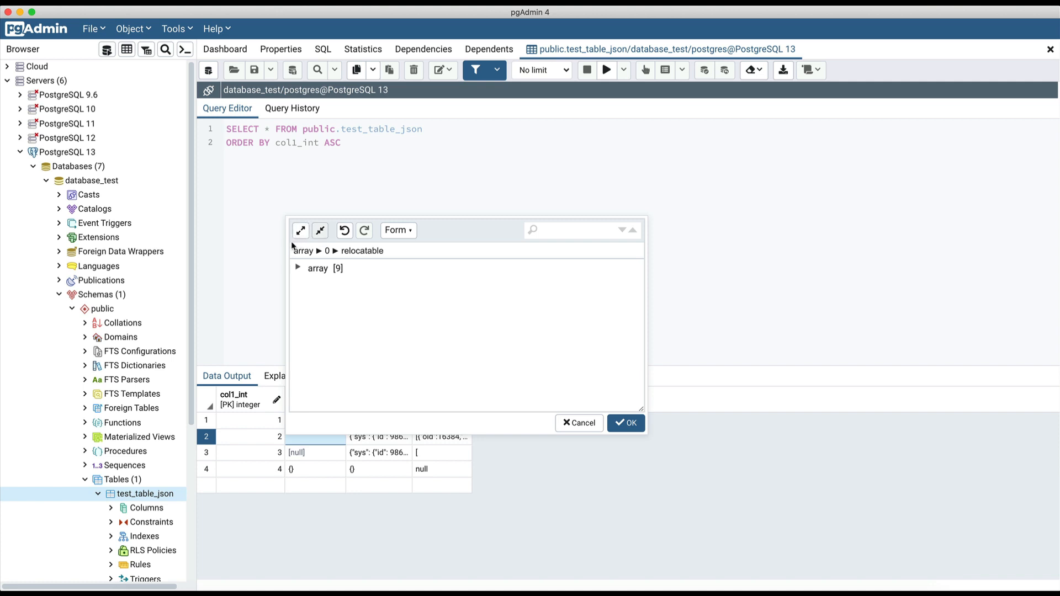
left_click(297, 267)
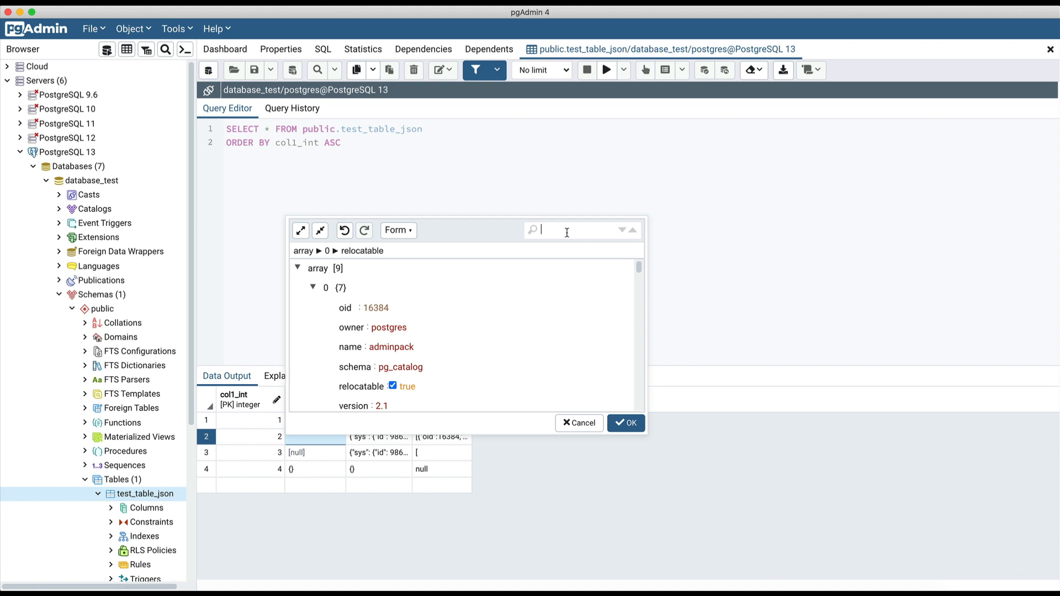
Step: Search for 'nam', jump to item 2's name key via the breadcrumb, and switch the editor view
type("nam")
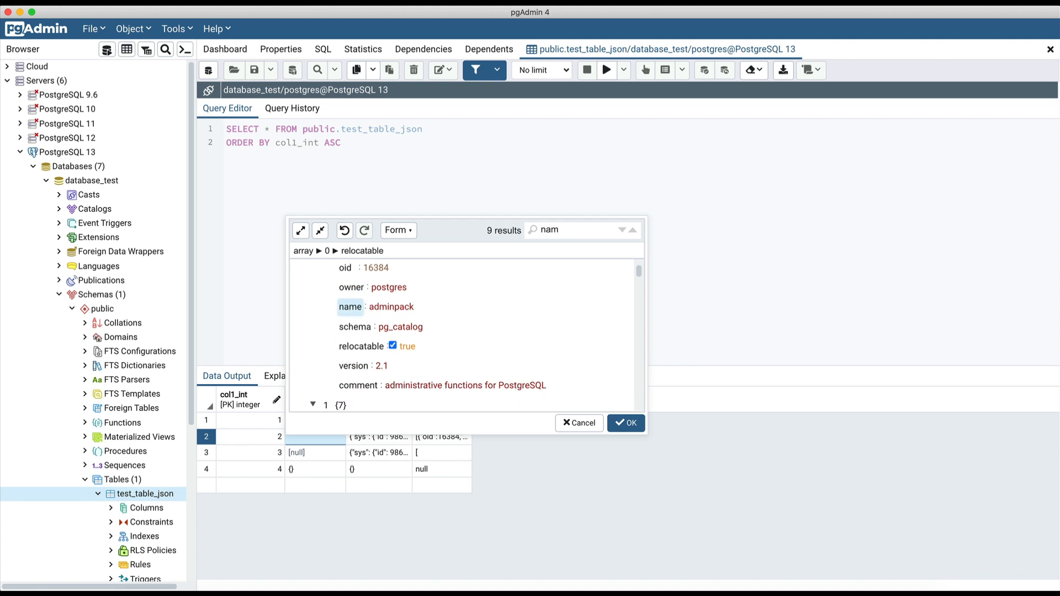
mouse_move(519, 237)
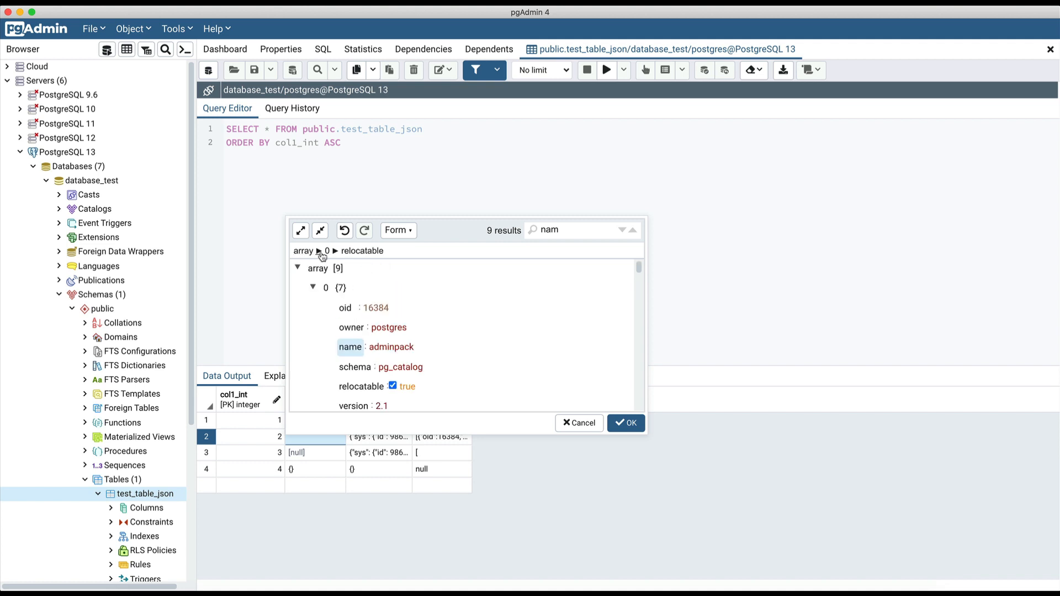
left_click(326, 251)
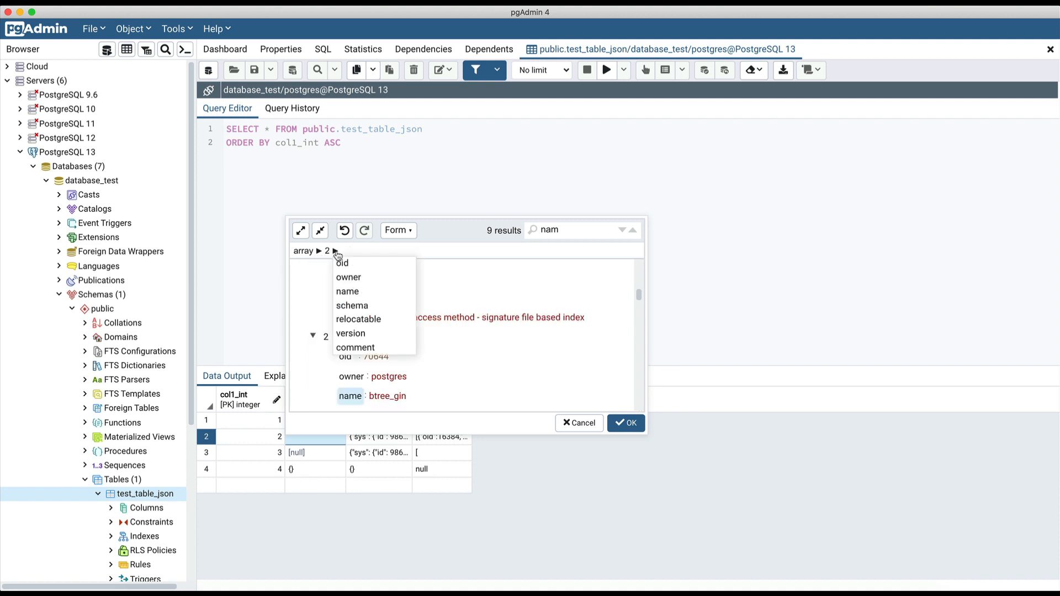
left_click(347, 291)
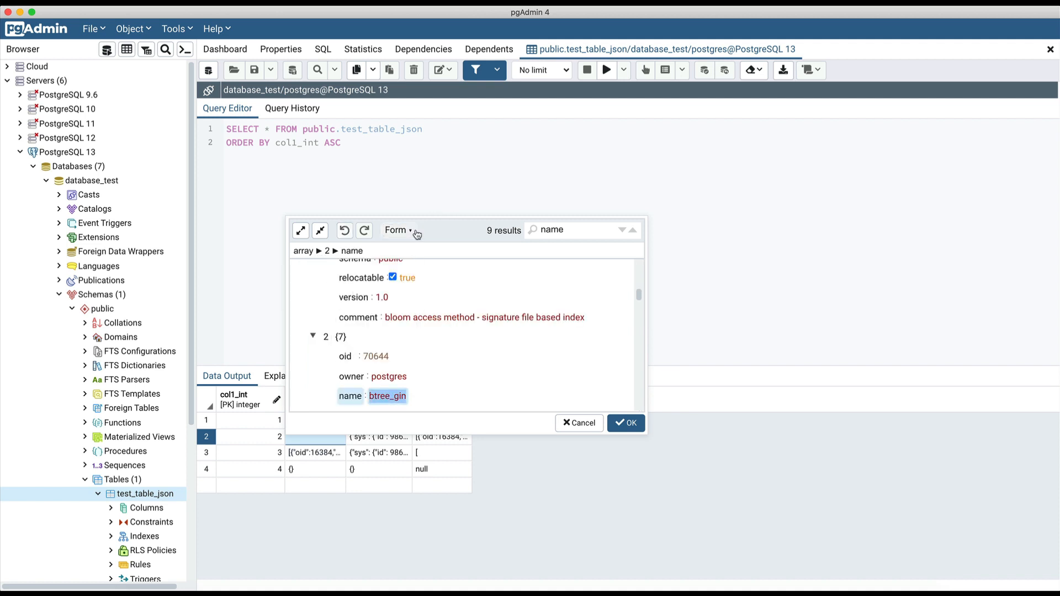
left_click(397, 230)
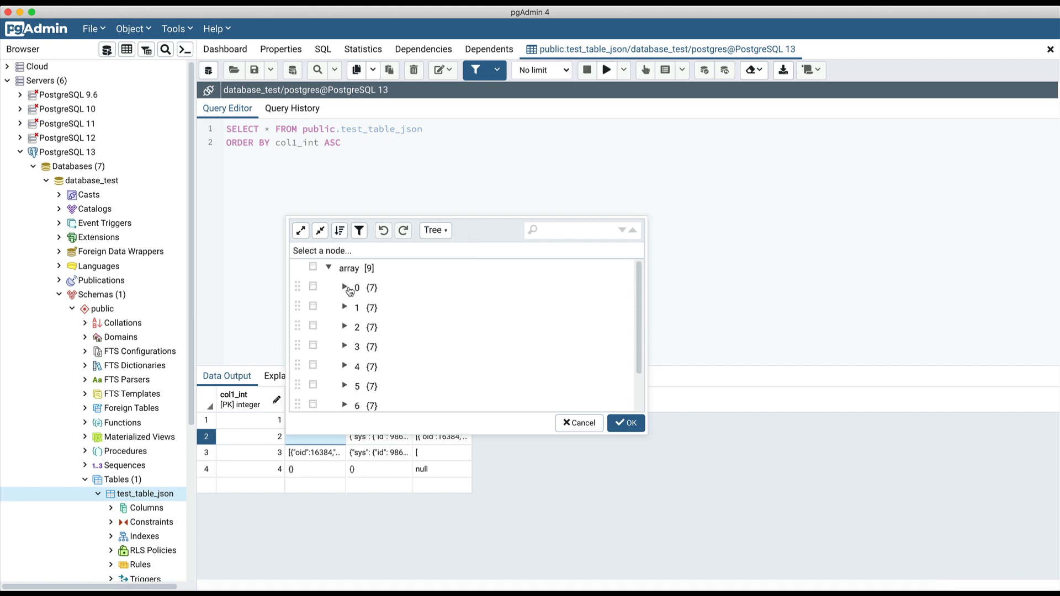
Step: Expand array item 0 and rename owner to ownertest with value postgrestest
left_click(345, 287)
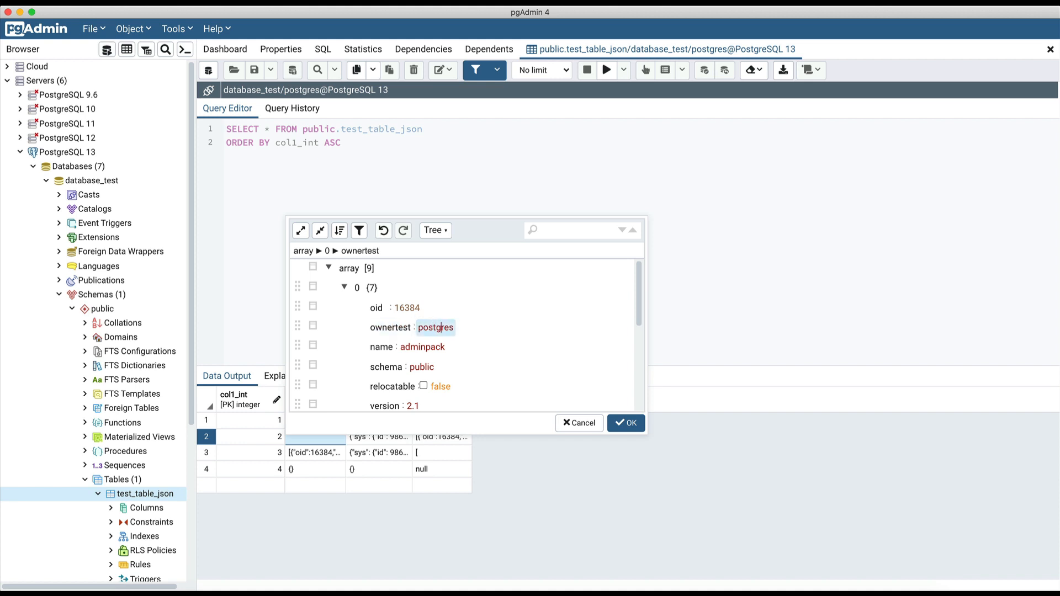
type("test")
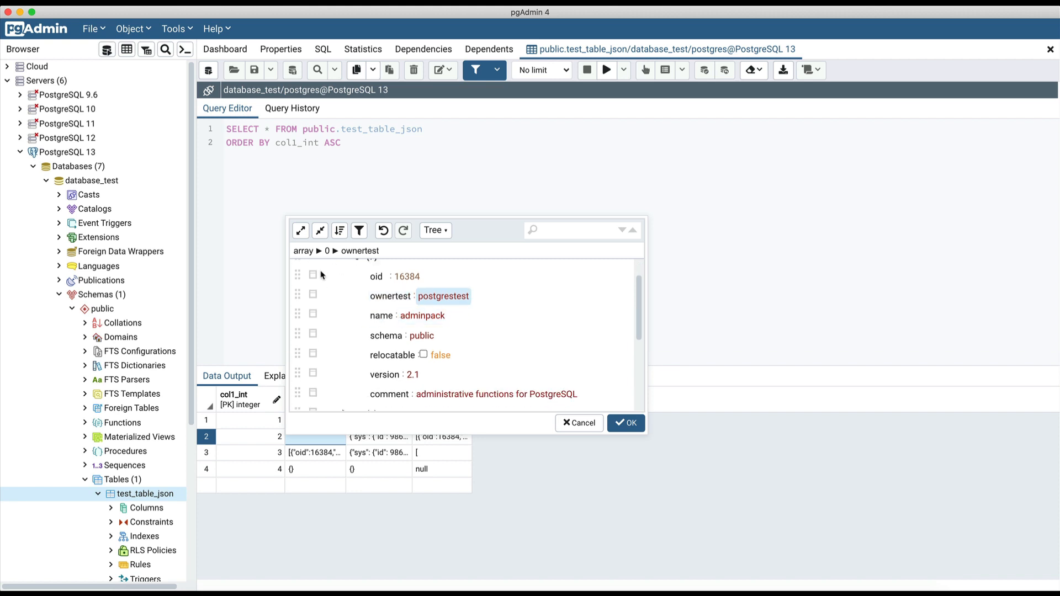
Step: Insert a new field testkey with value testvalue above oid in item 0
left_click(313, 275)
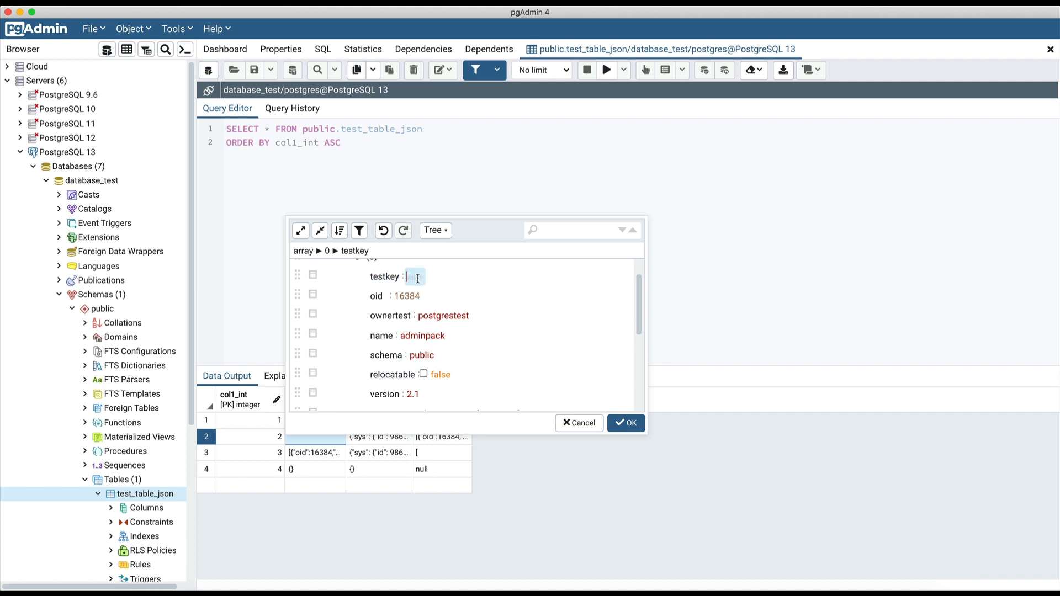
type("testva")
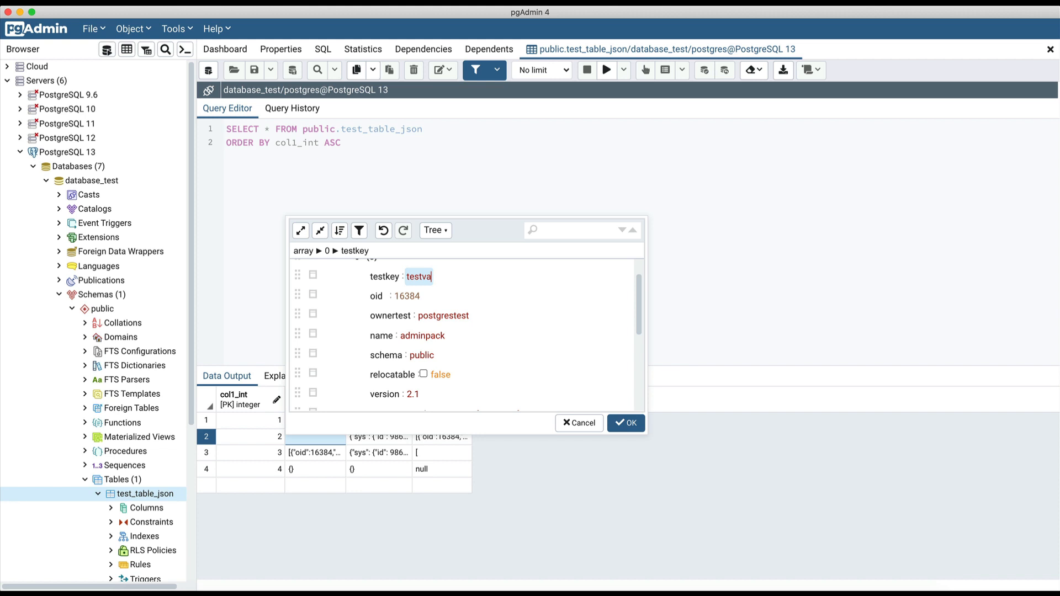
type("ly")
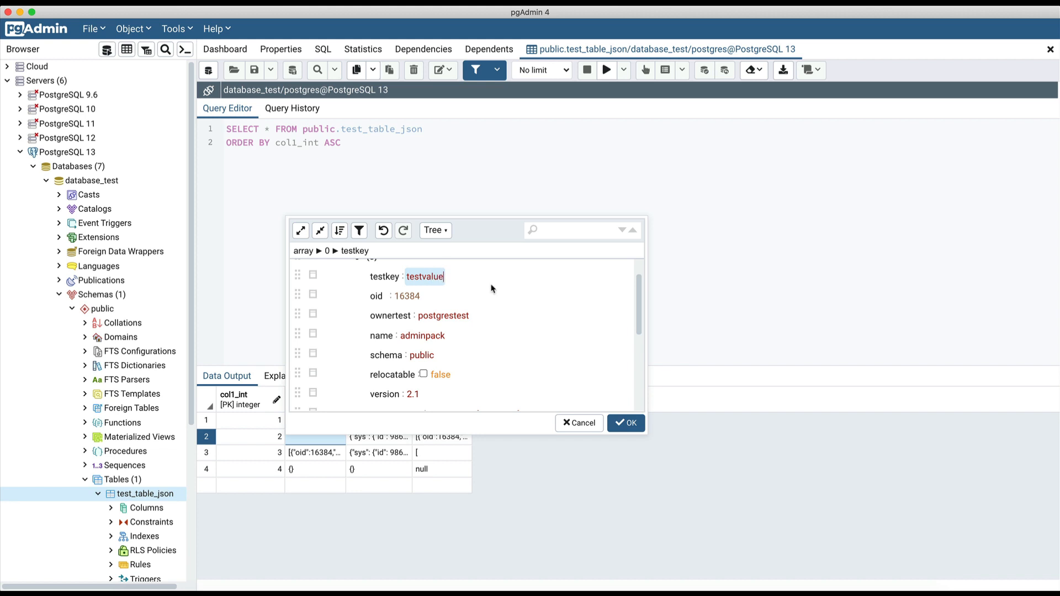
left_click(435, 230)
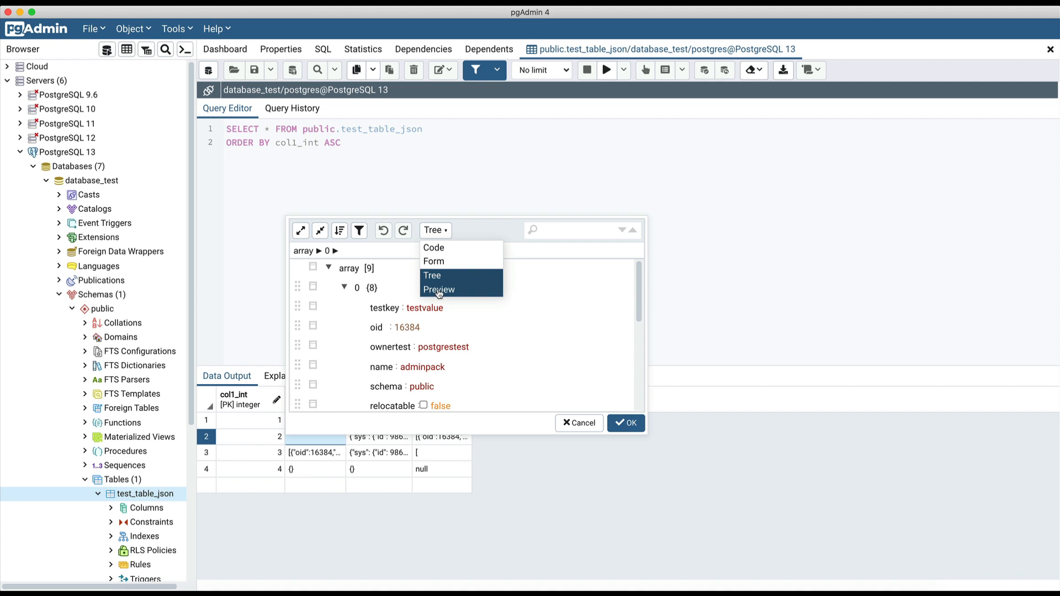
Step: Switch to Preview mode to check the formatted JSON and save it into the cell
left_click(439, 289)
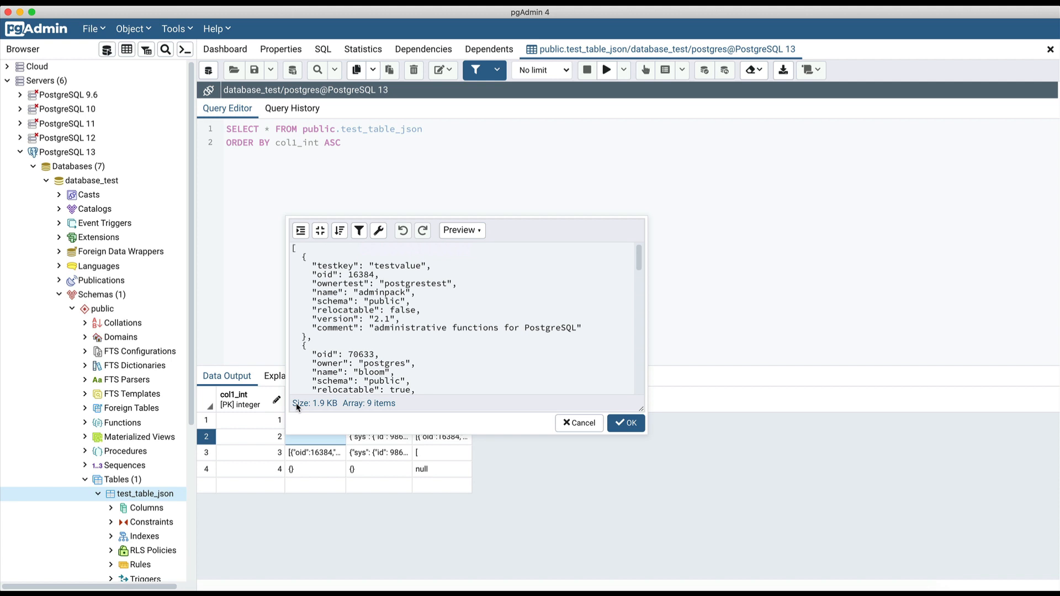
mouse_move(416, 408)
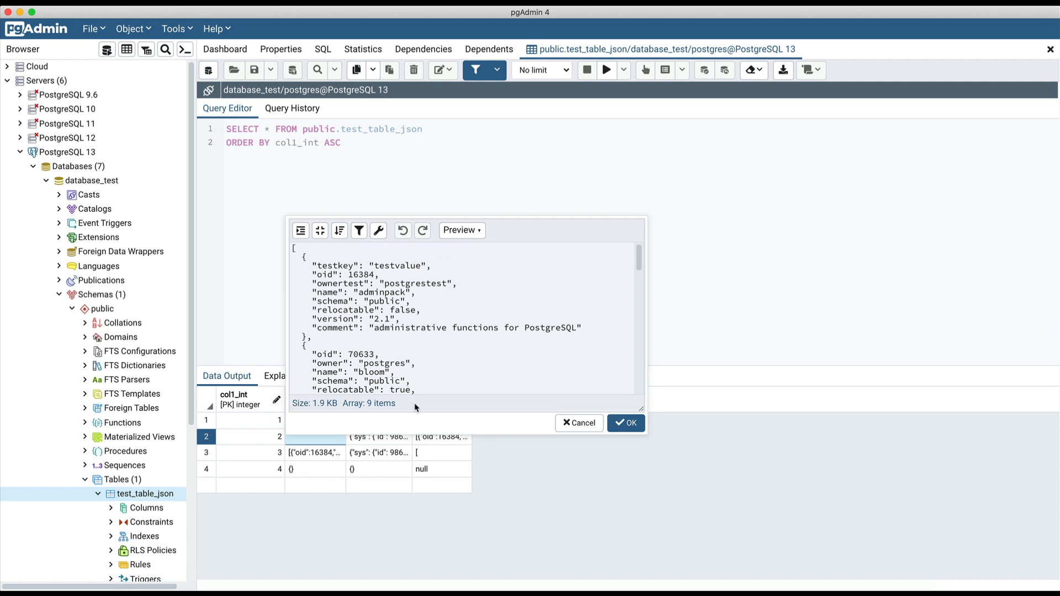
left_click(578, 423)
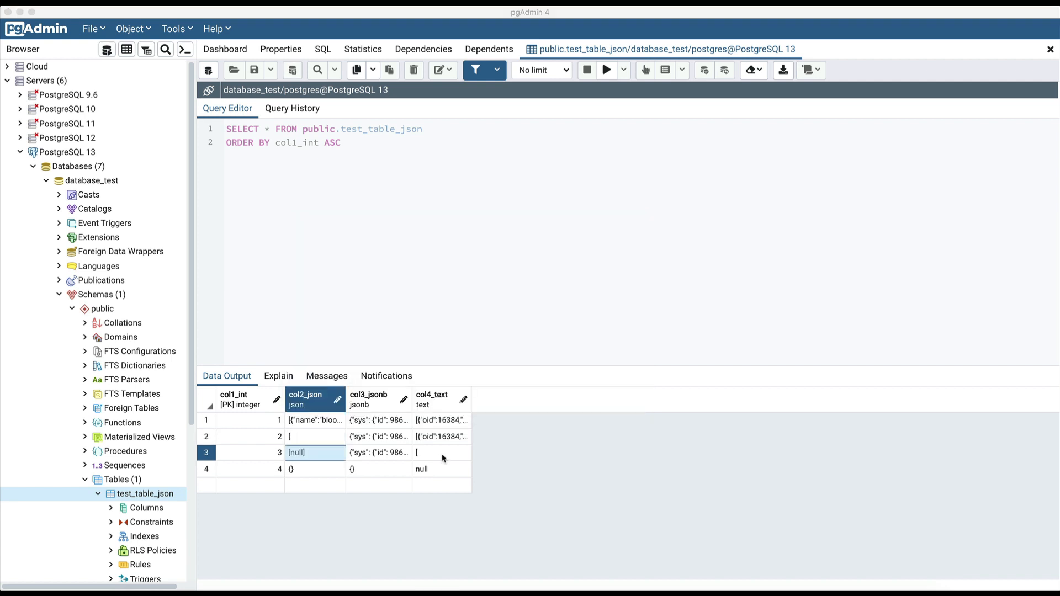
Step: Load row 3's single-quoted JSON into the col2_json code editor and reveal its line 3 parse error
double_click(440, 453)
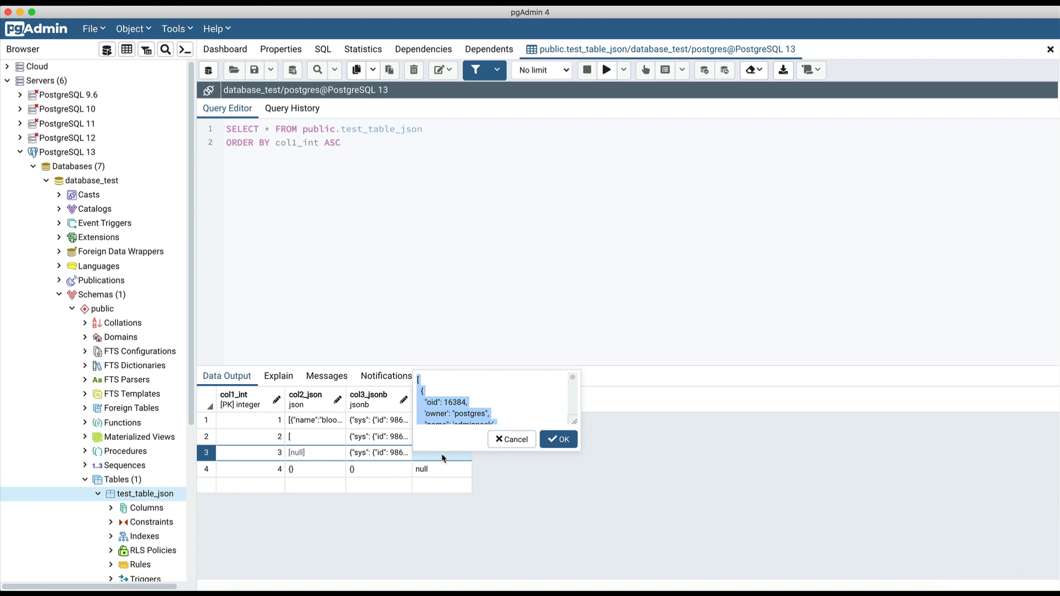
left_click(559, 438)
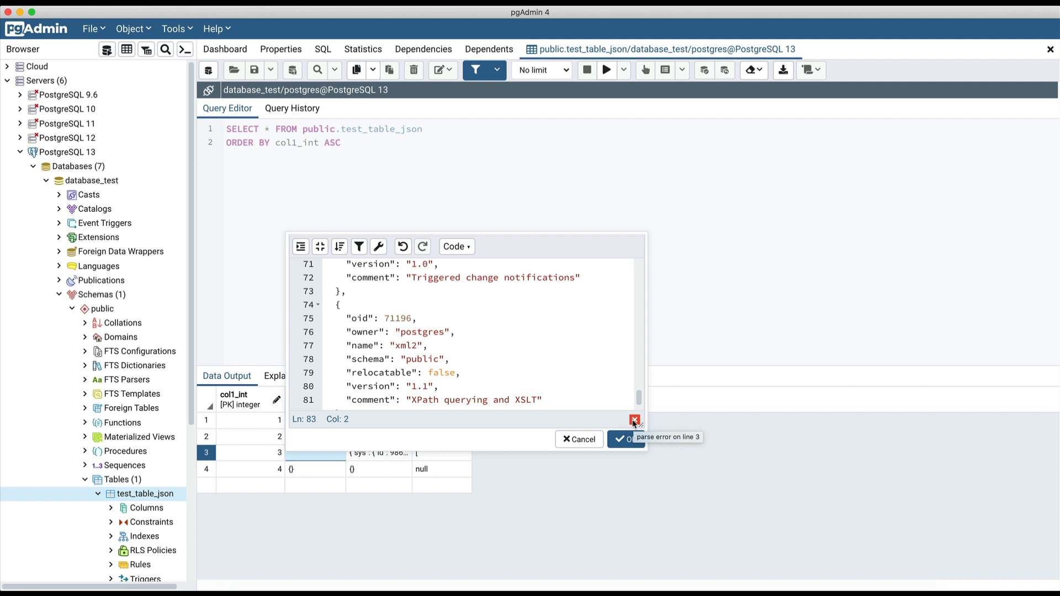
left_click(634, 420)
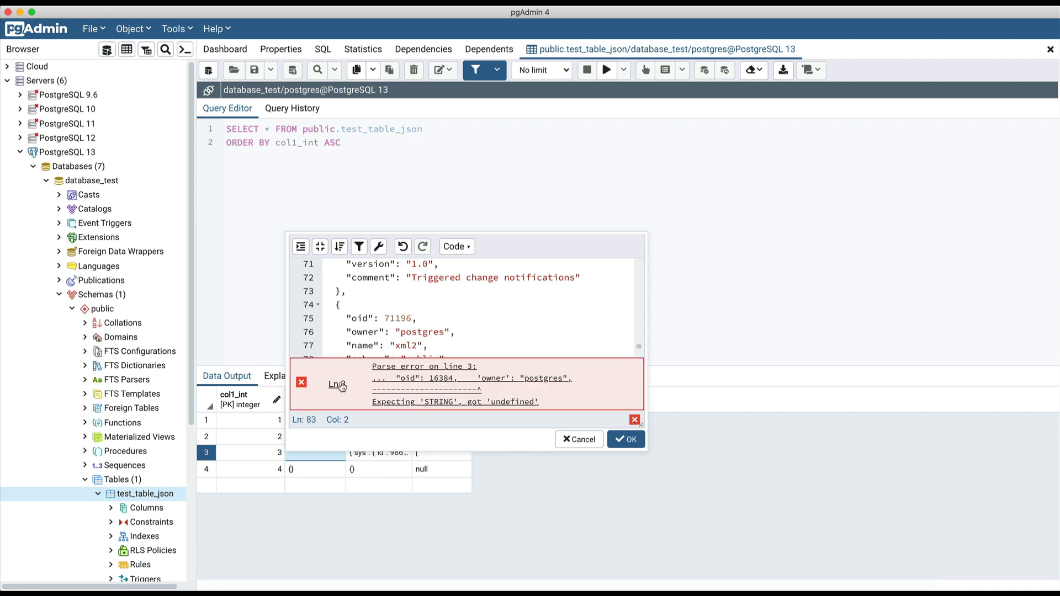
mouse_move(339, 384)
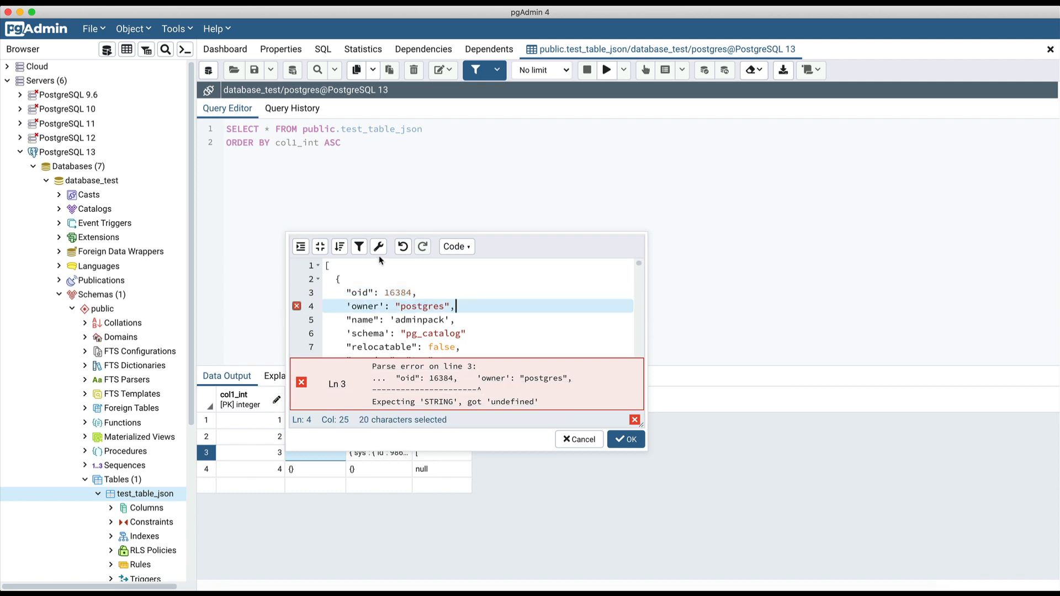
Step: Auto-repair the JSON, retype the comma after postgres, and save it into the cell
left_click(379, 247)
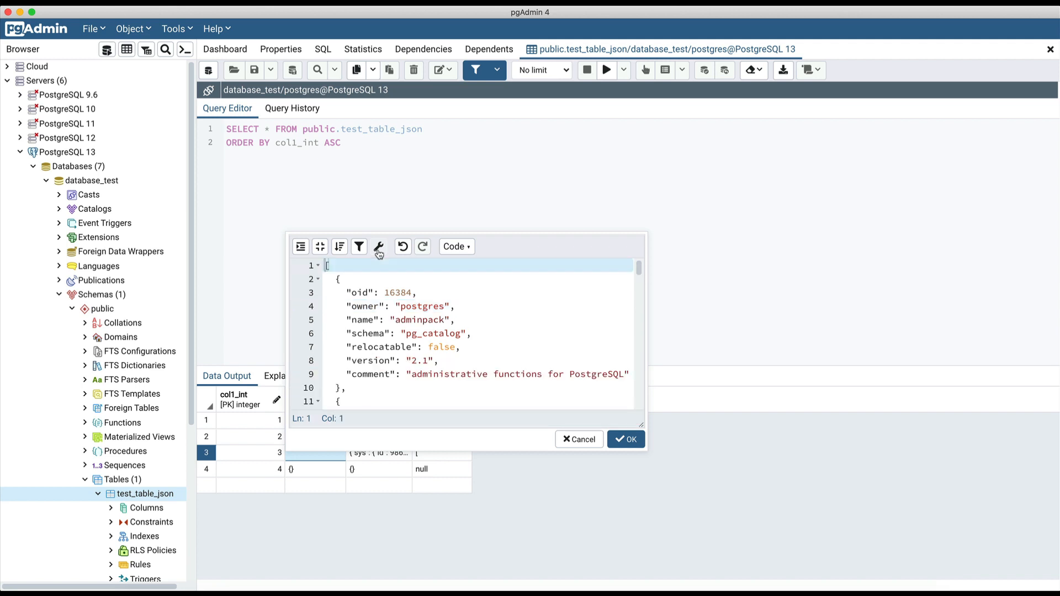
mouse_move(460, 305)
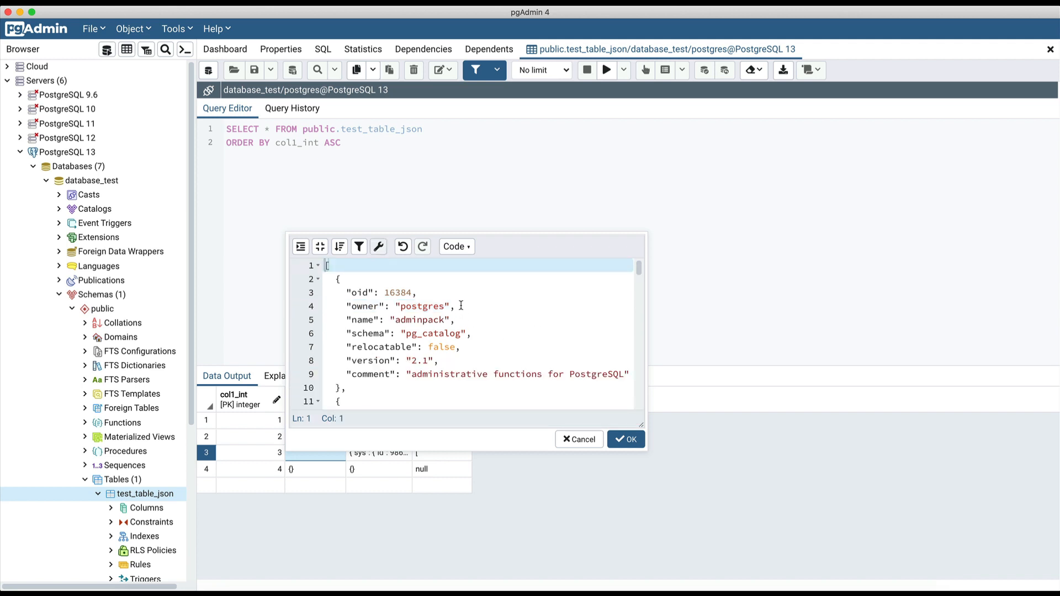
key("Backspace")
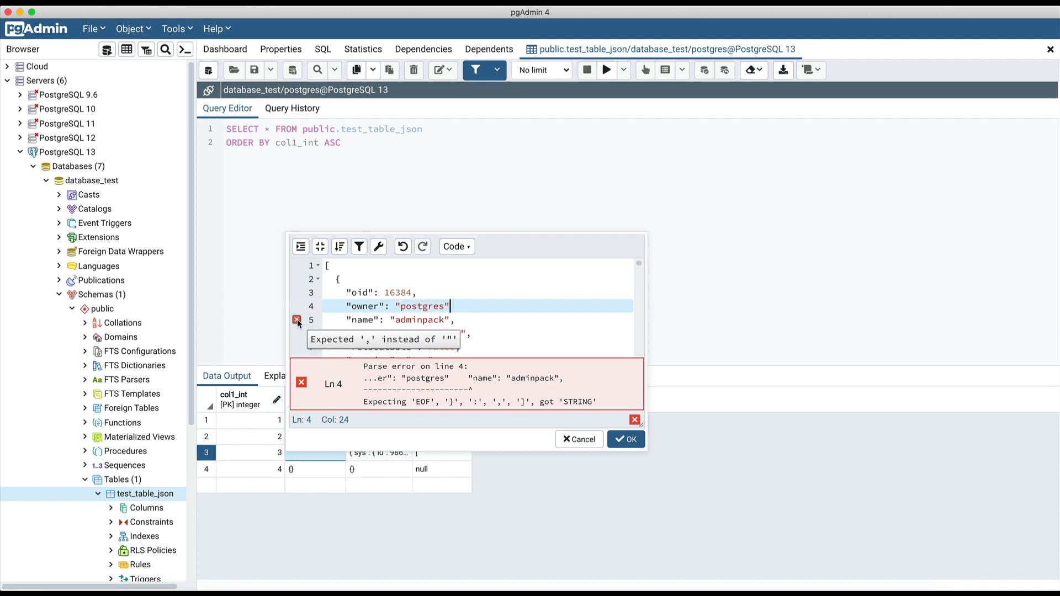
type(",")
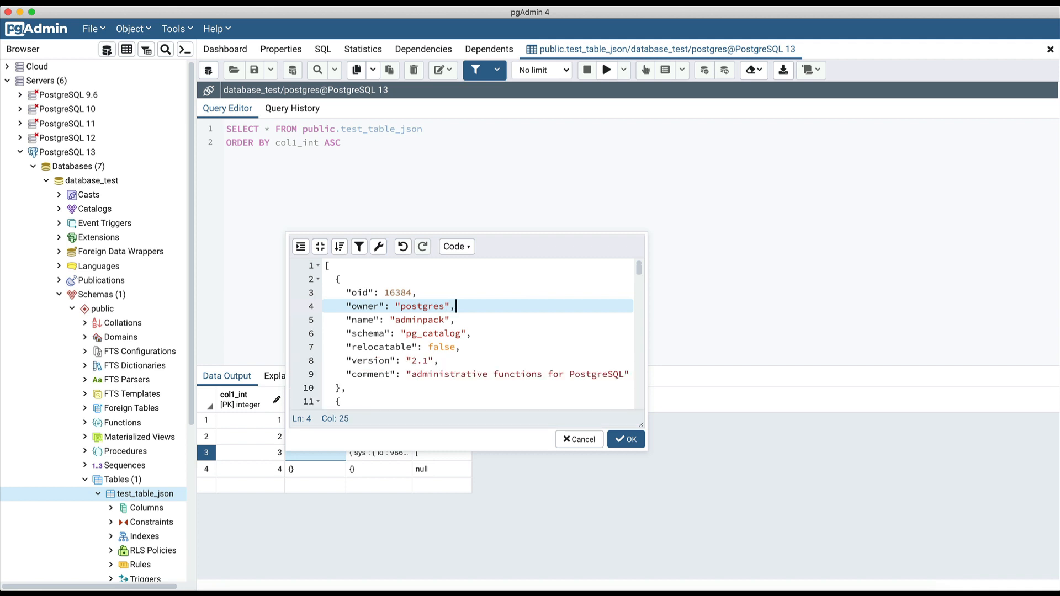
mouse_move(579, 439)
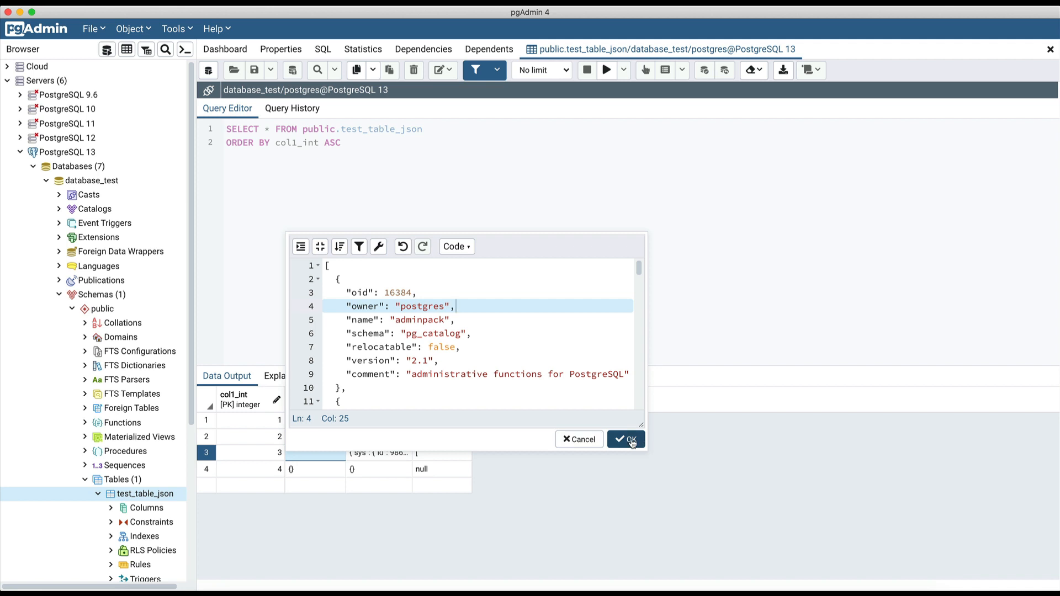
left_click(624, 439)
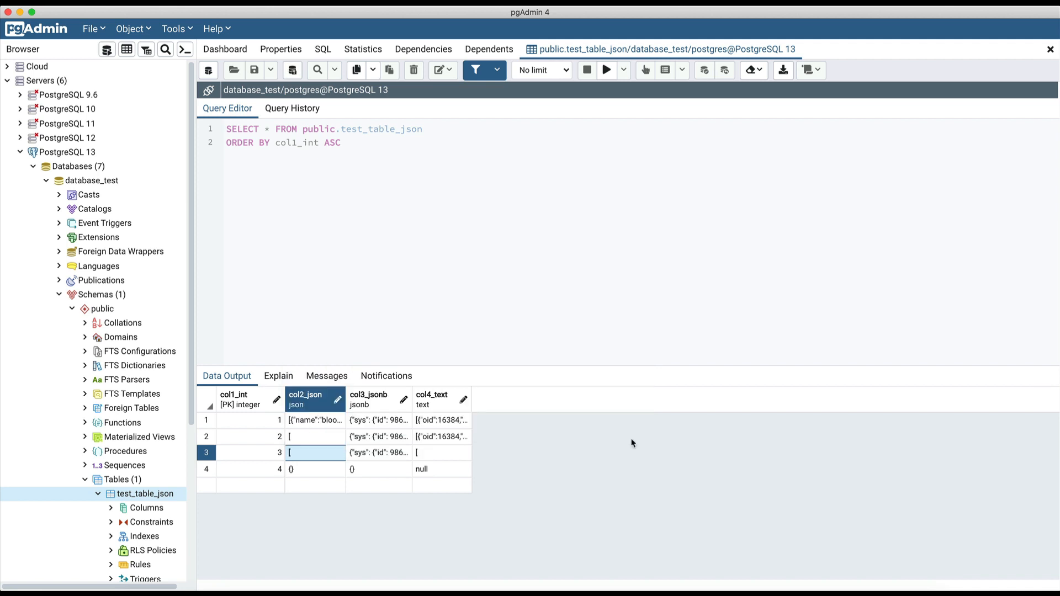